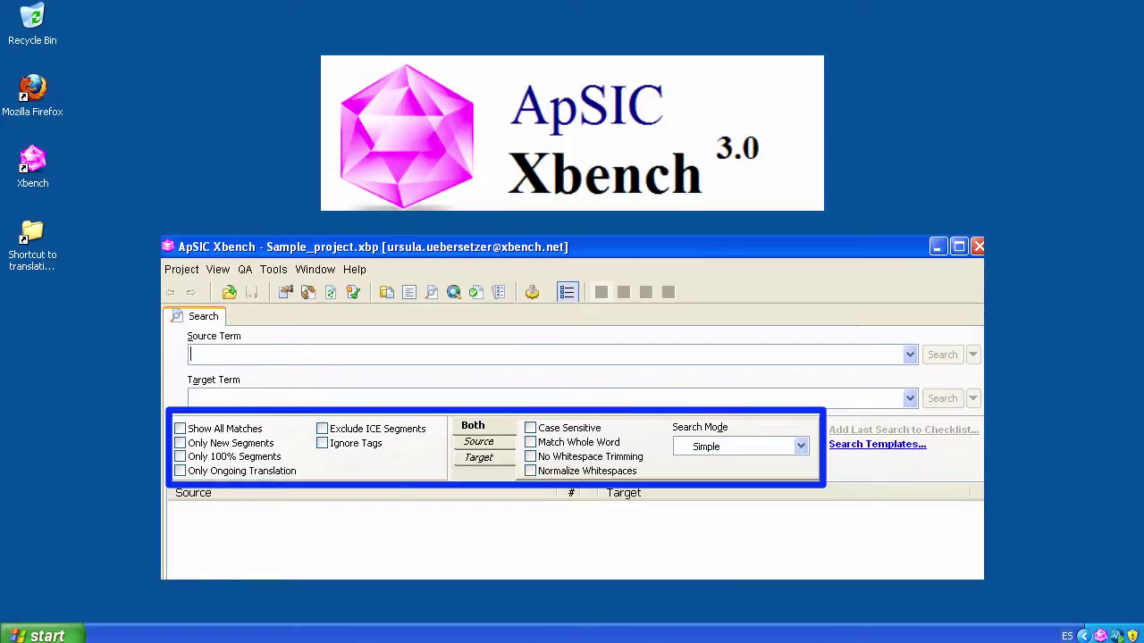
Launch Xbench with the sample project and bring up its Project Properties
left_click(977, 247)
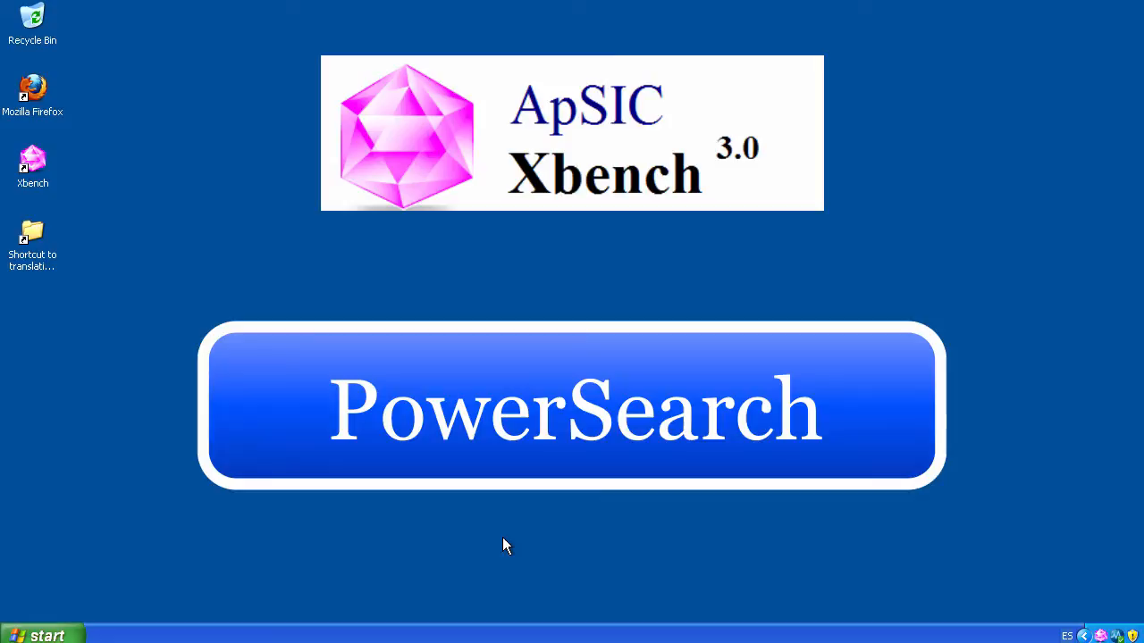
left_click(572, 407)
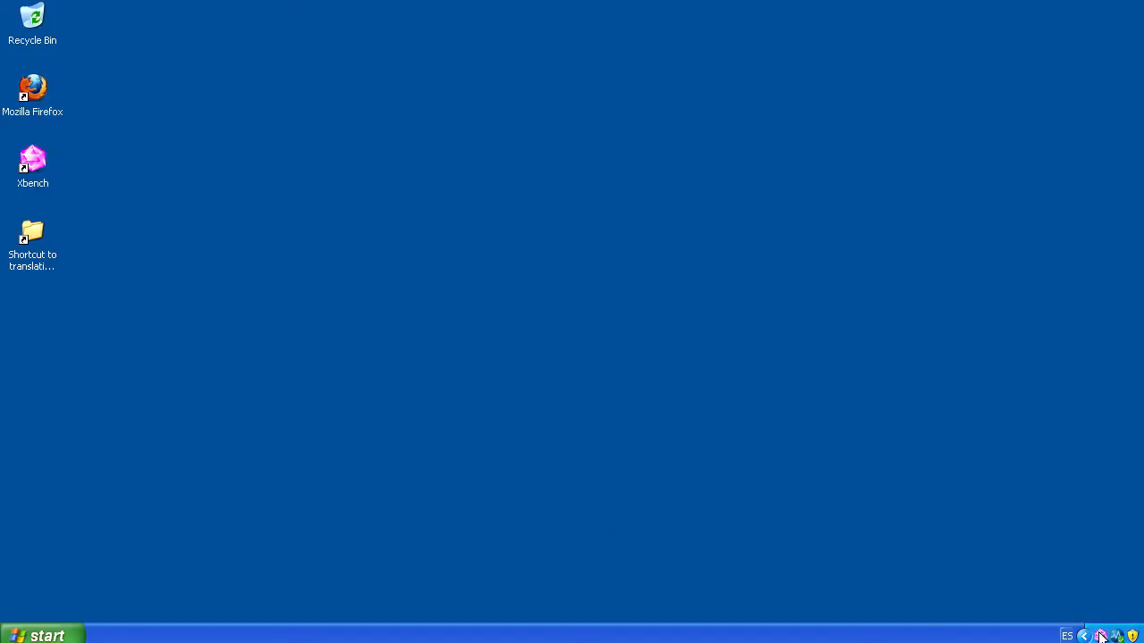
double_click(32, 166)
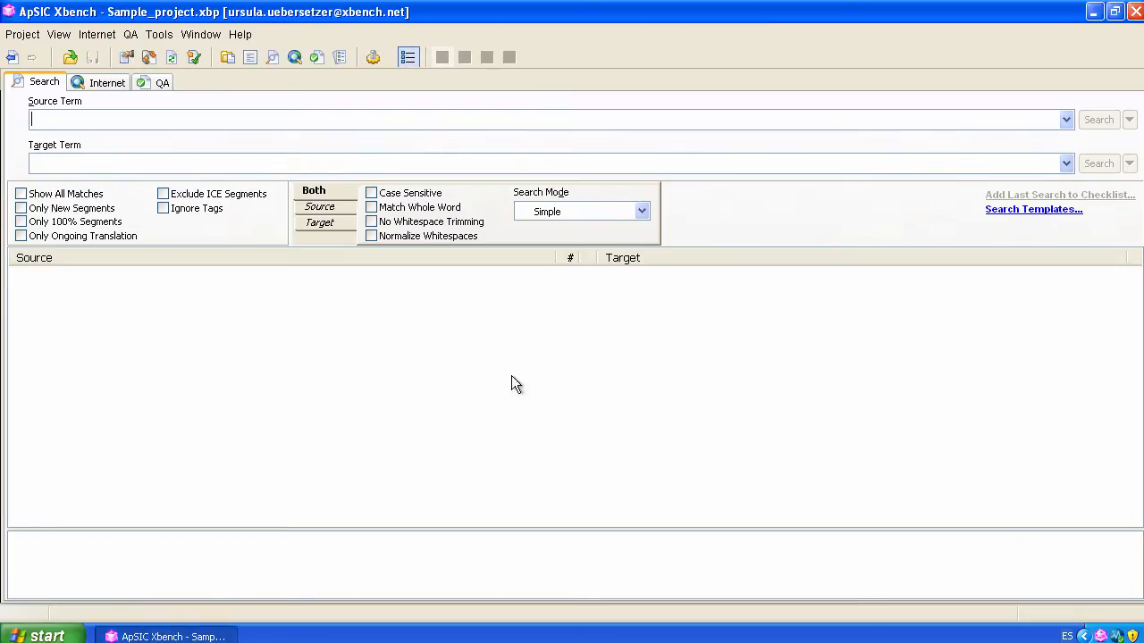
left_click(22, 34)
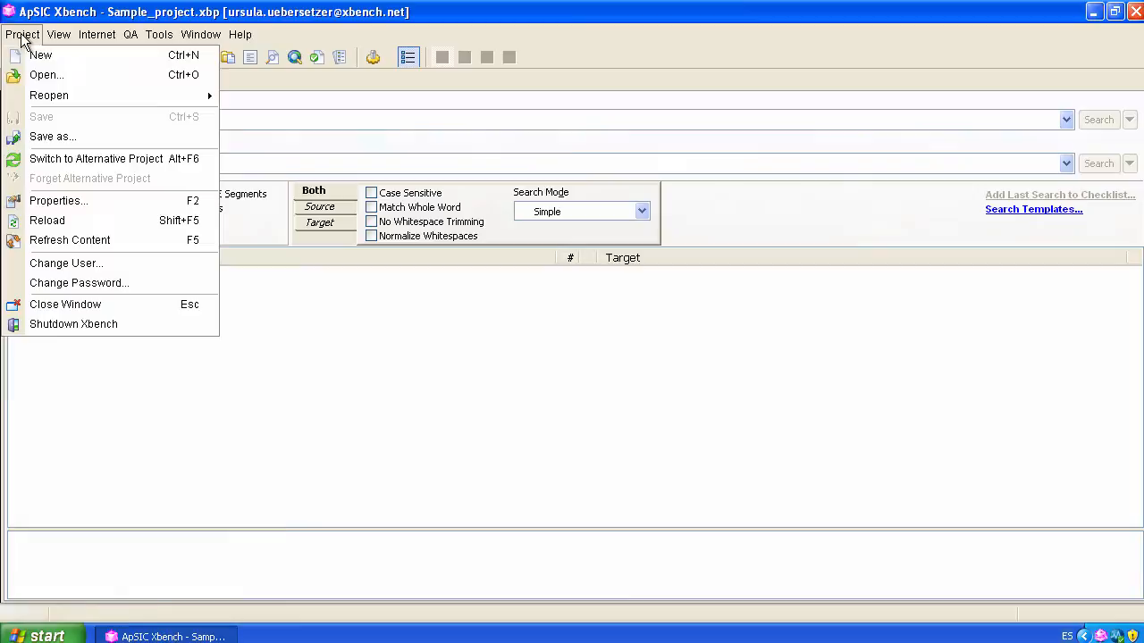
left_click(58, 200)
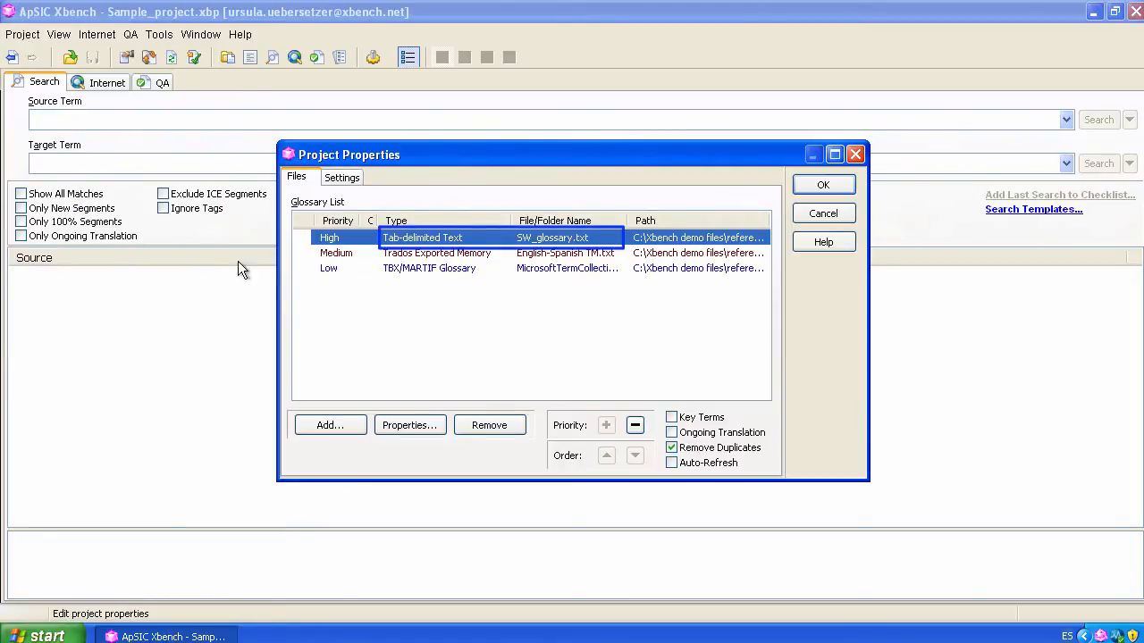
Review the SW_glossary.txt and Trados exported memory sources, then close the properties
left_click(437, 253)
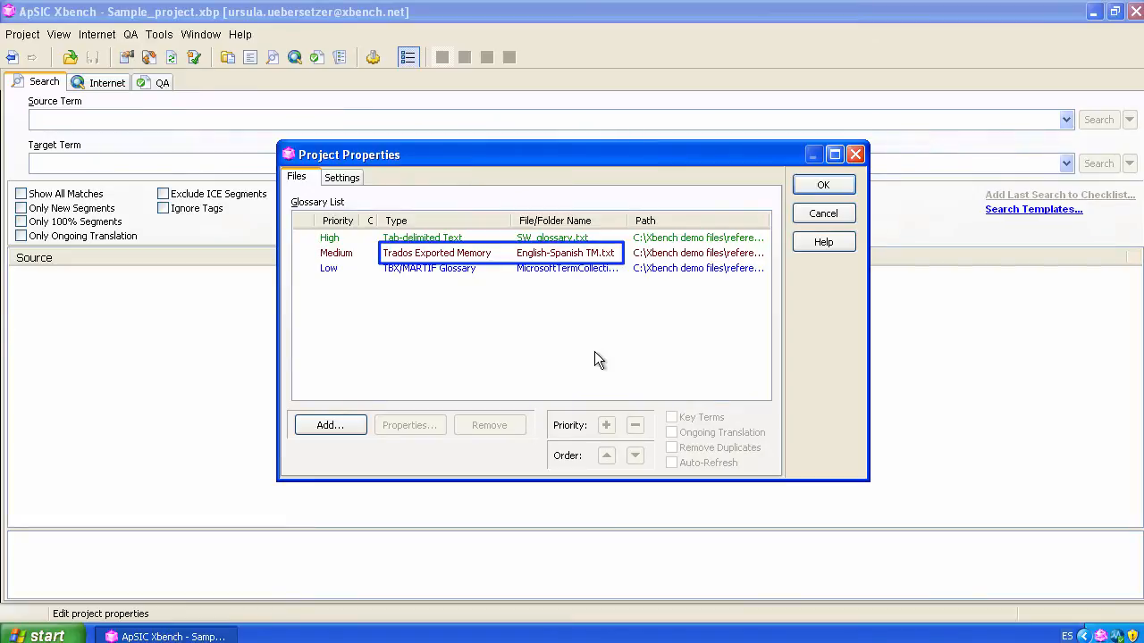
left_click(429, 268)
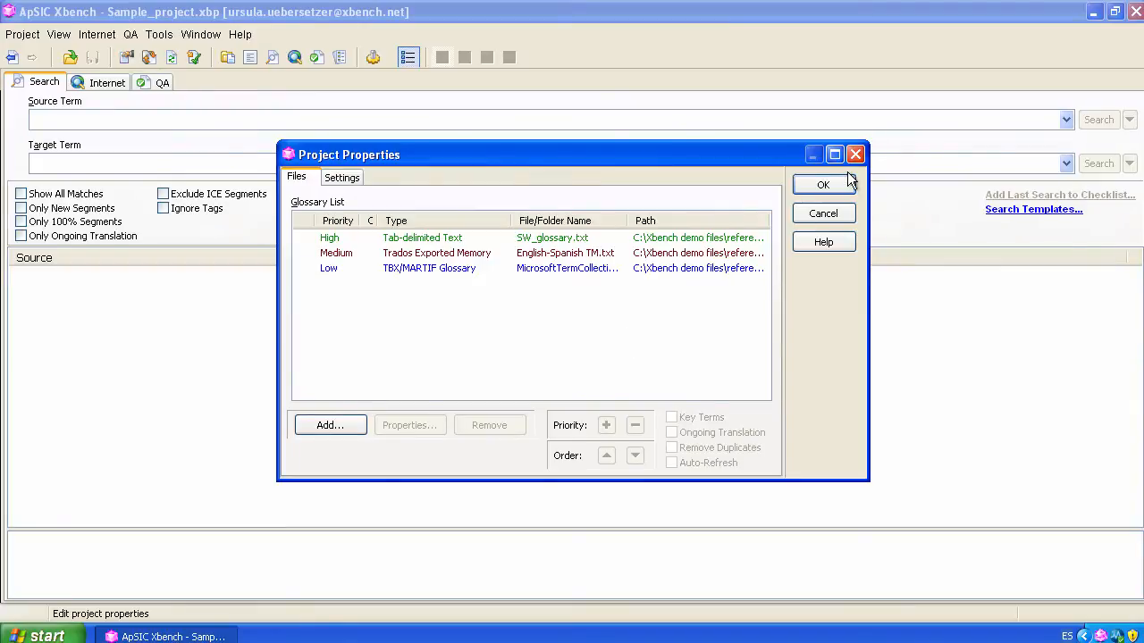
left_click(822, 184)
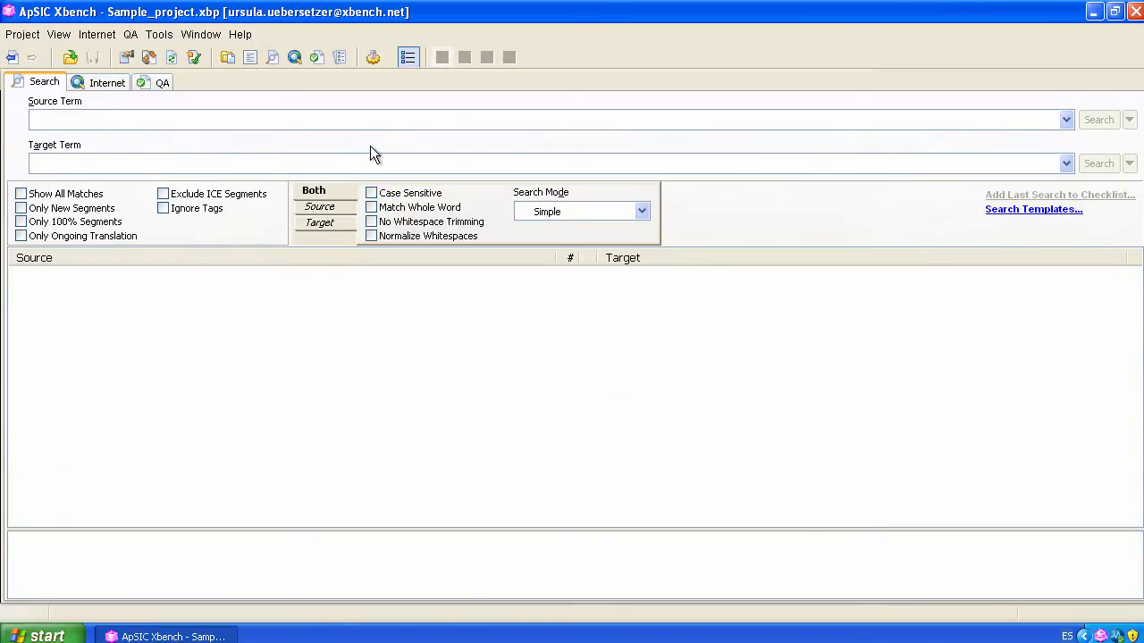
Run a simple source-term search for 'contextual search' and view one of the four matching entries
type("contextual search")
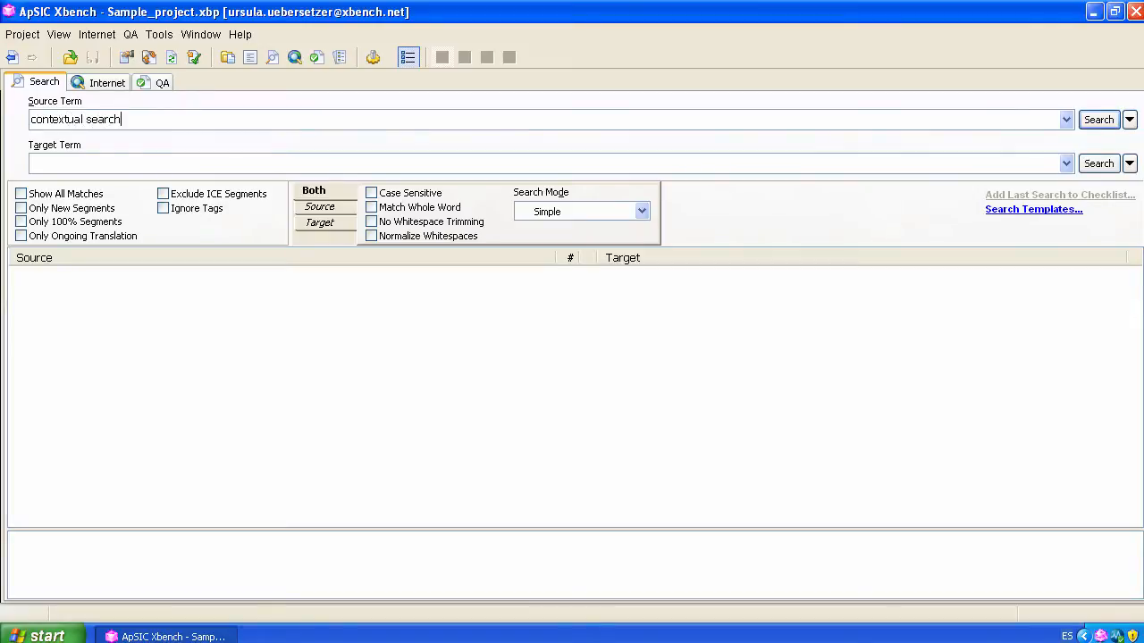
left_click(1098, 119)
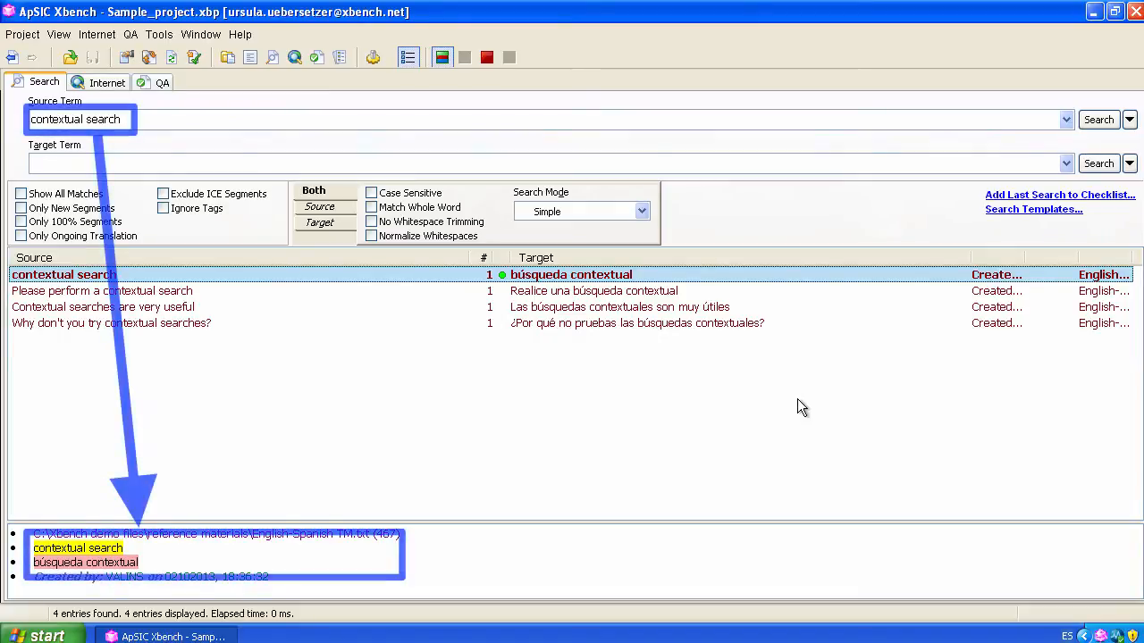
mouse_move(164, 296)
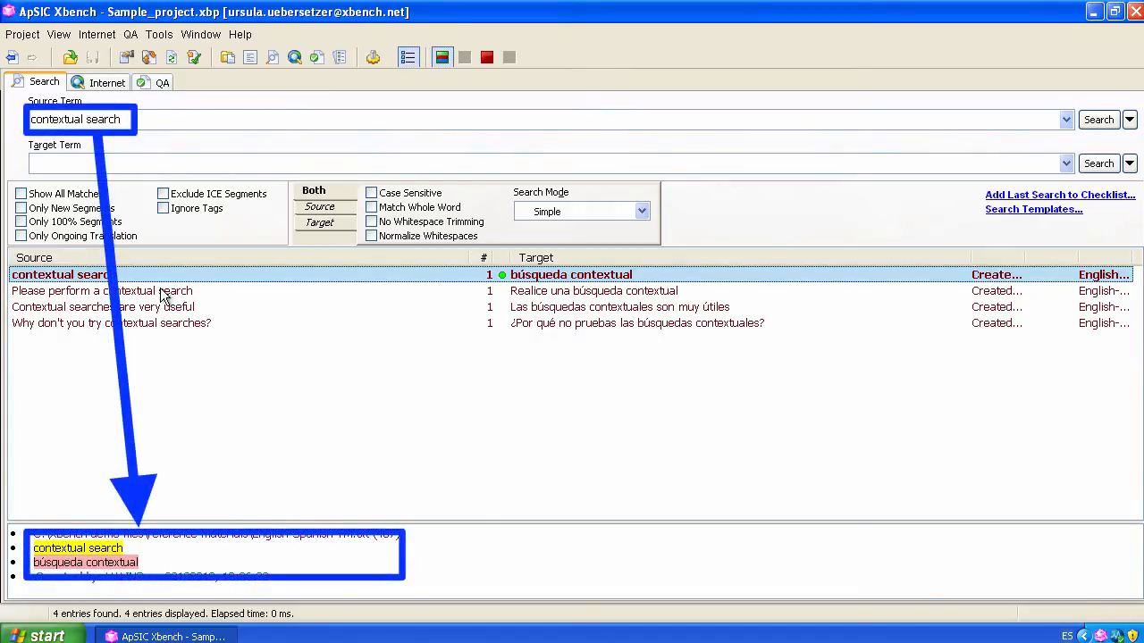
left_click(101, 306)
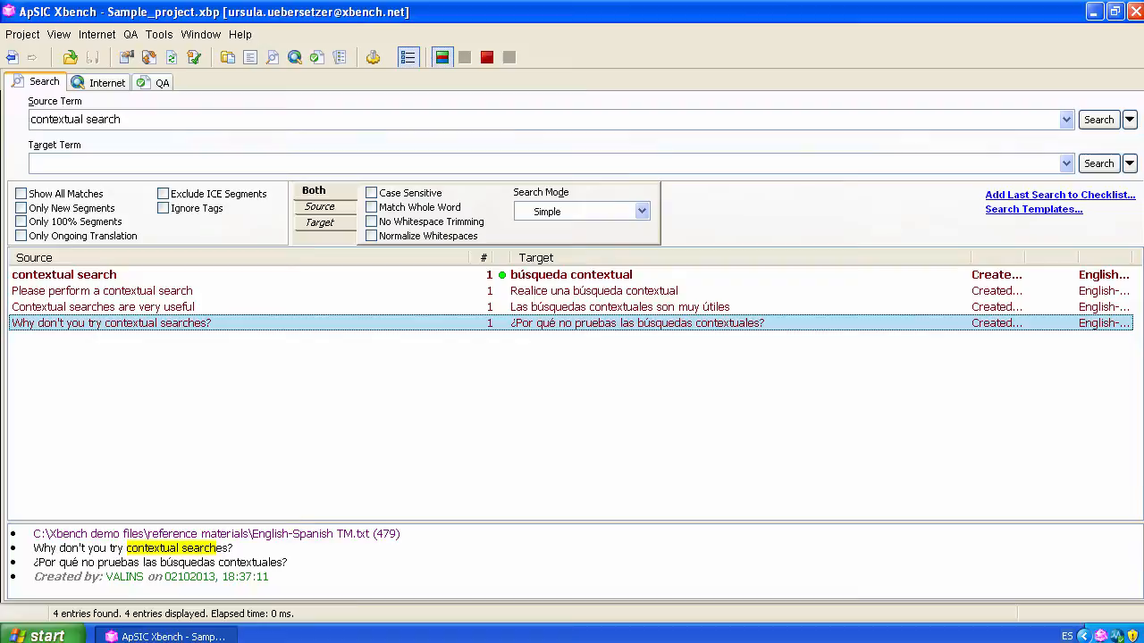
Rerun 'contextual search' as a PowerSearch (Ctrl+P) and select the new 'contextual logics' entry among five results
left_click(1129, 118)
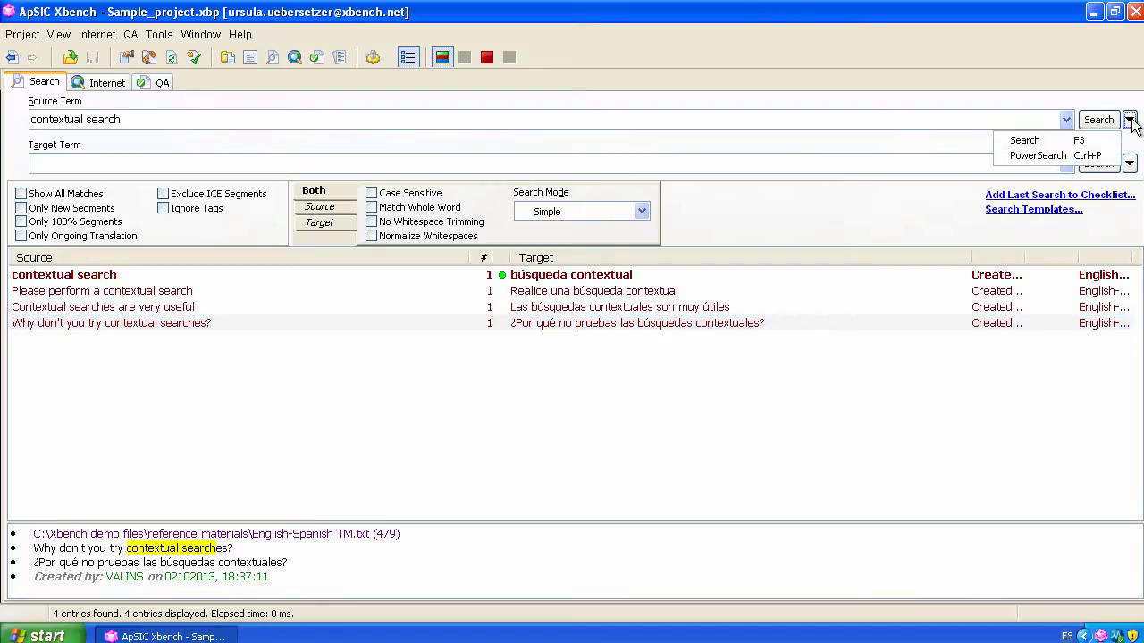
mouse_move(1038, 155)
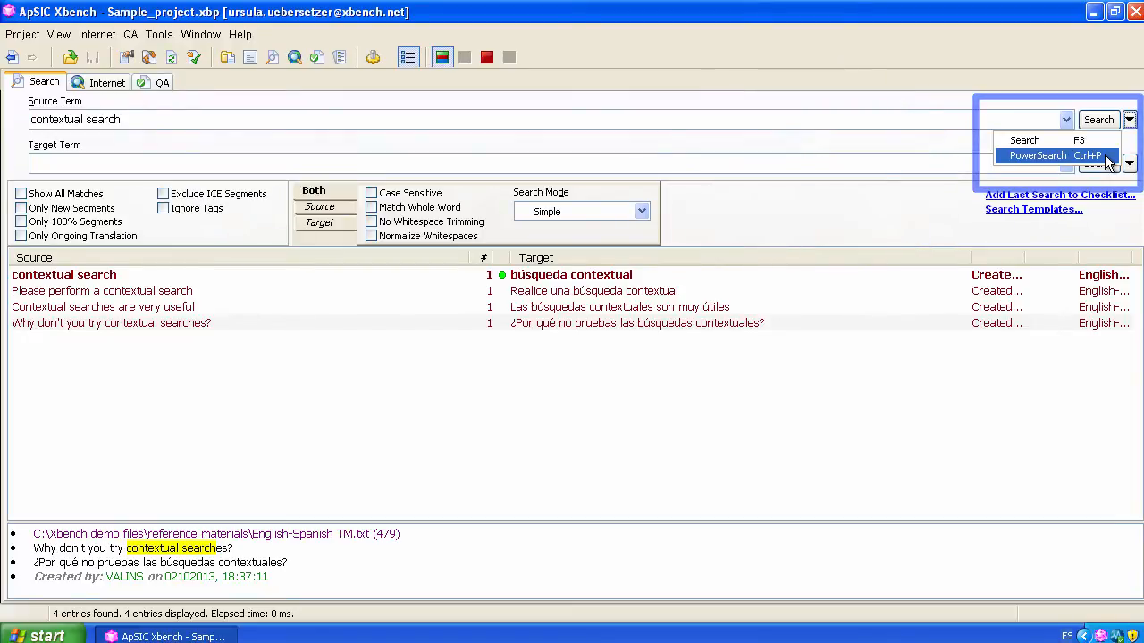
left_click(1037, 156)
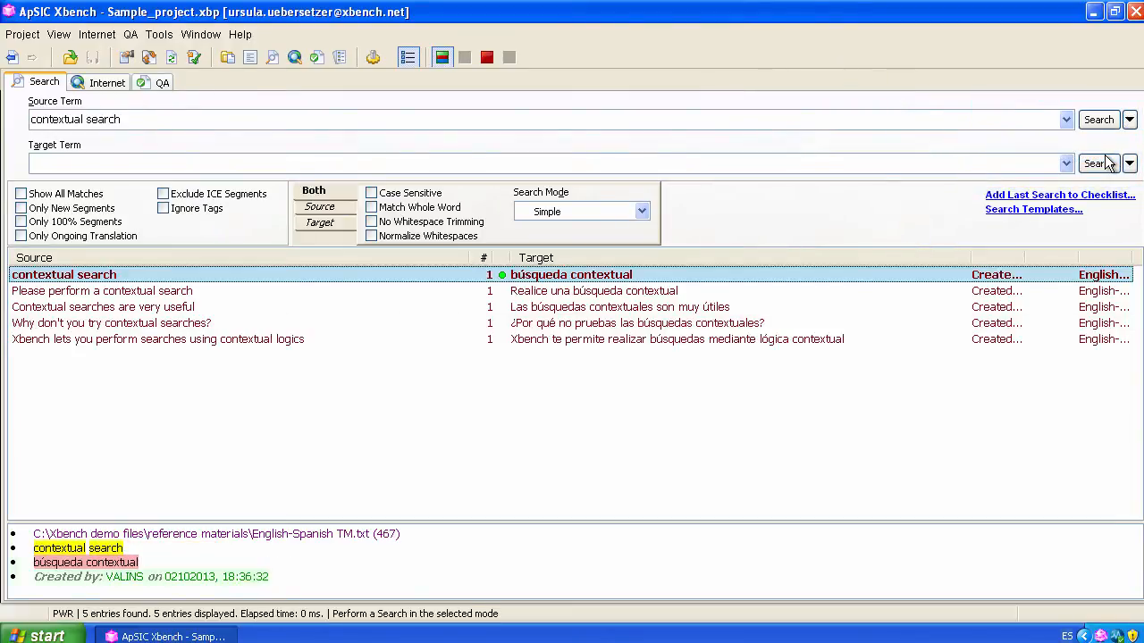
left_click(157, 338)
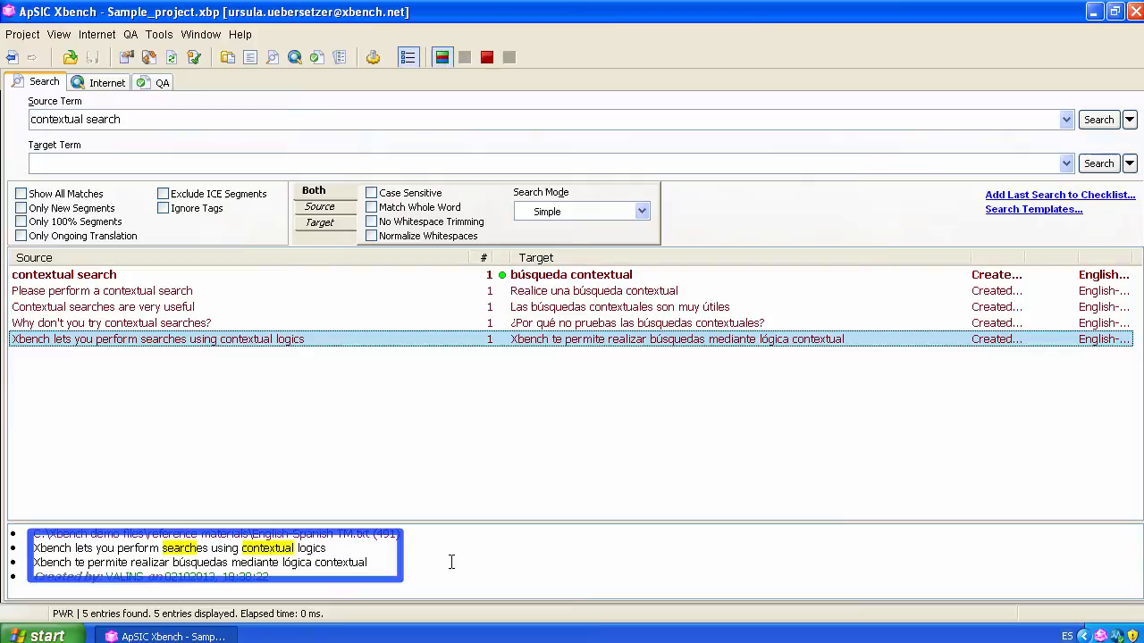
key("ctrl+p")
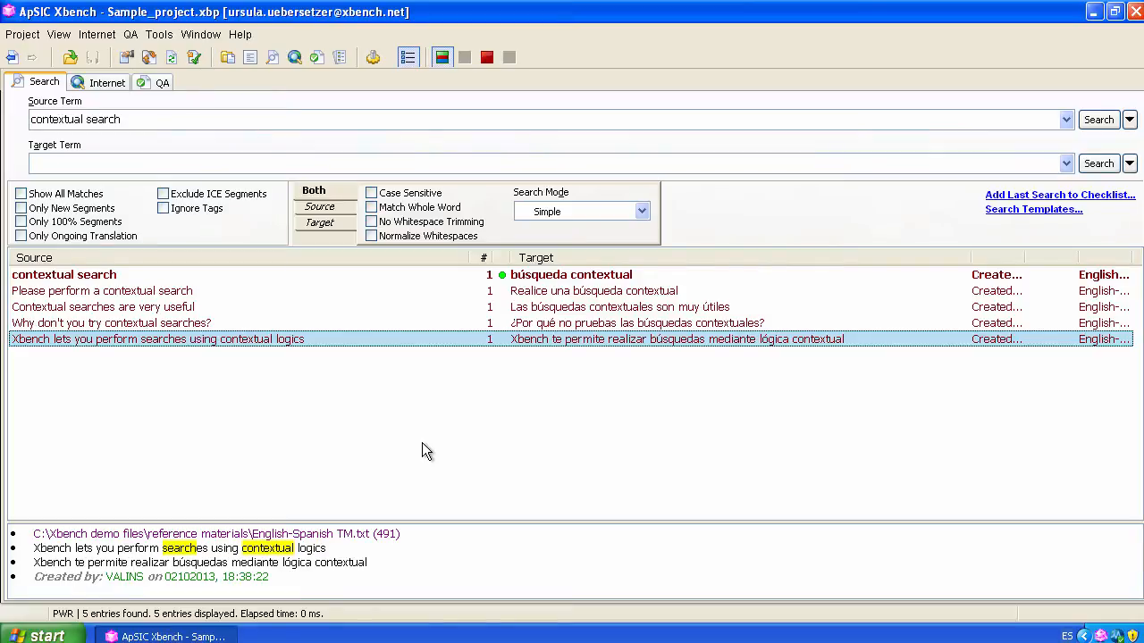
PowerSearch the quoted phrase "Xbench application" plus download, yielding the single download entry
type("Xbench application")
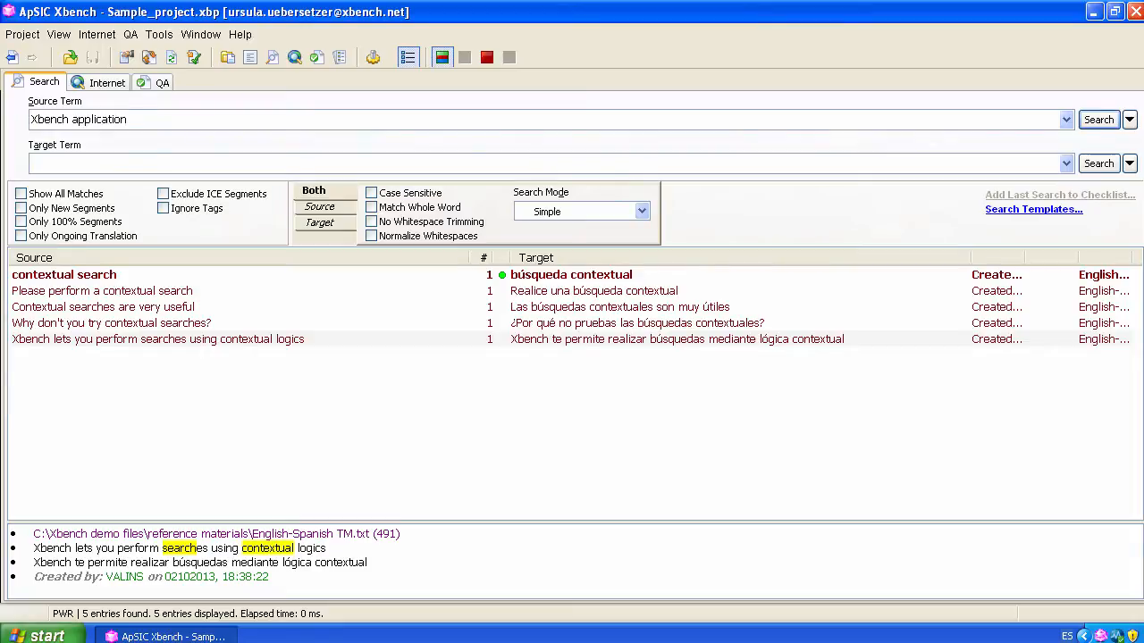
type("\"")
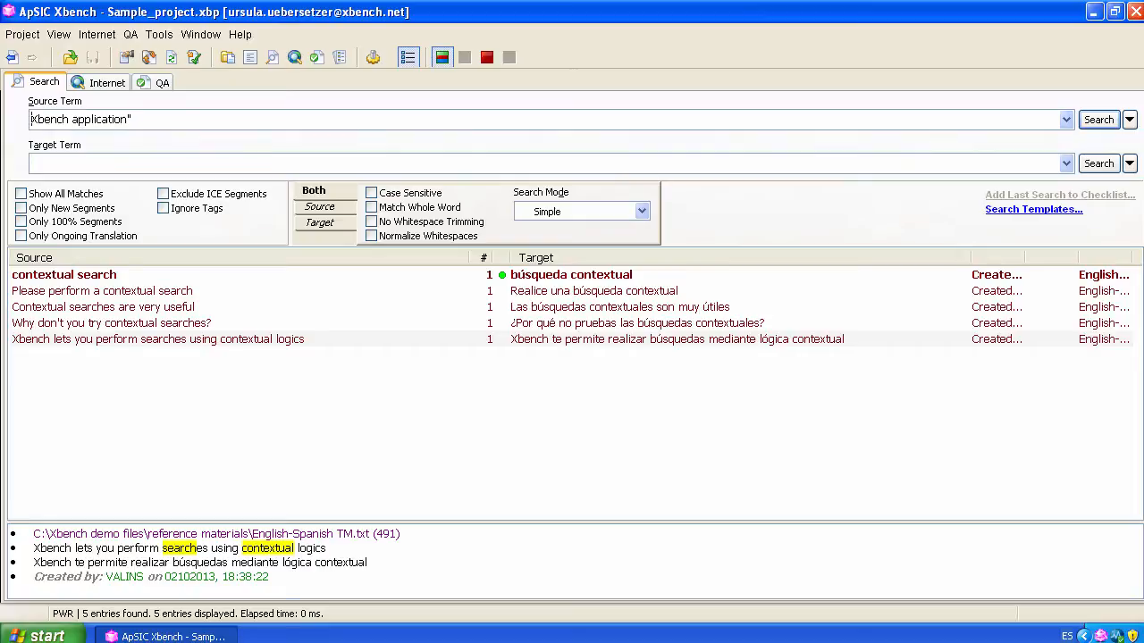
type("downl")
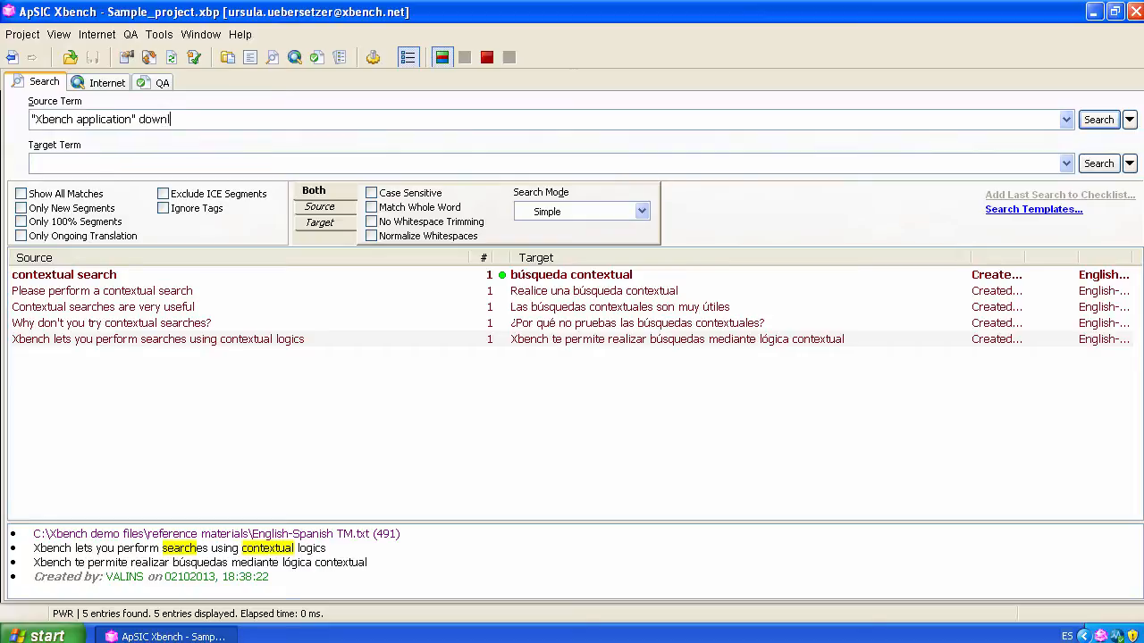
type("oad")
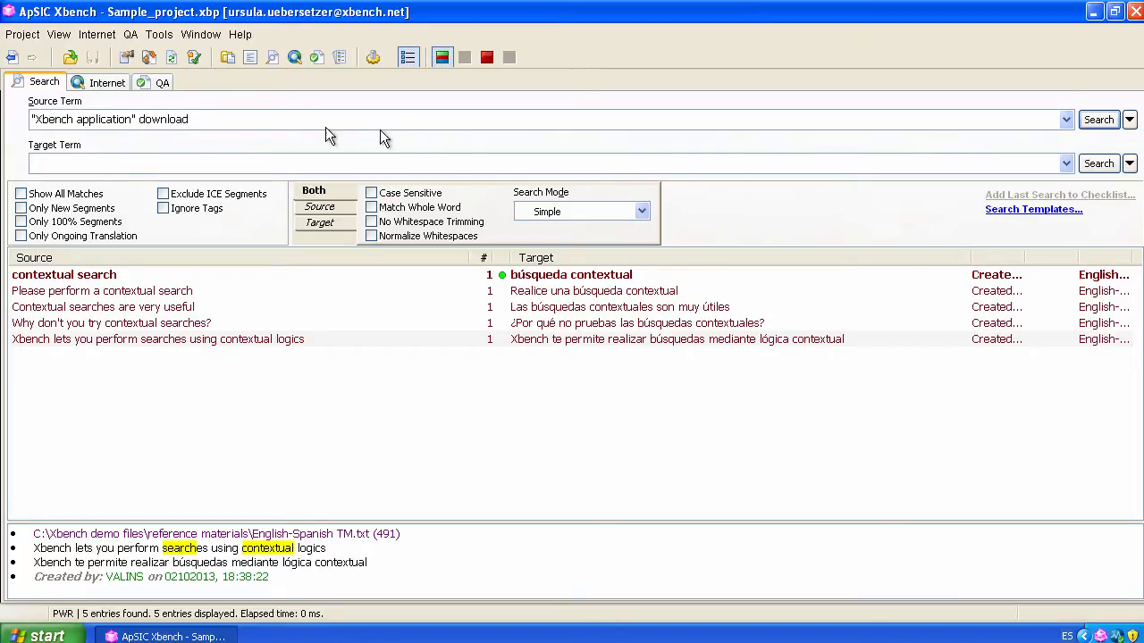
left_click(1128, 118)
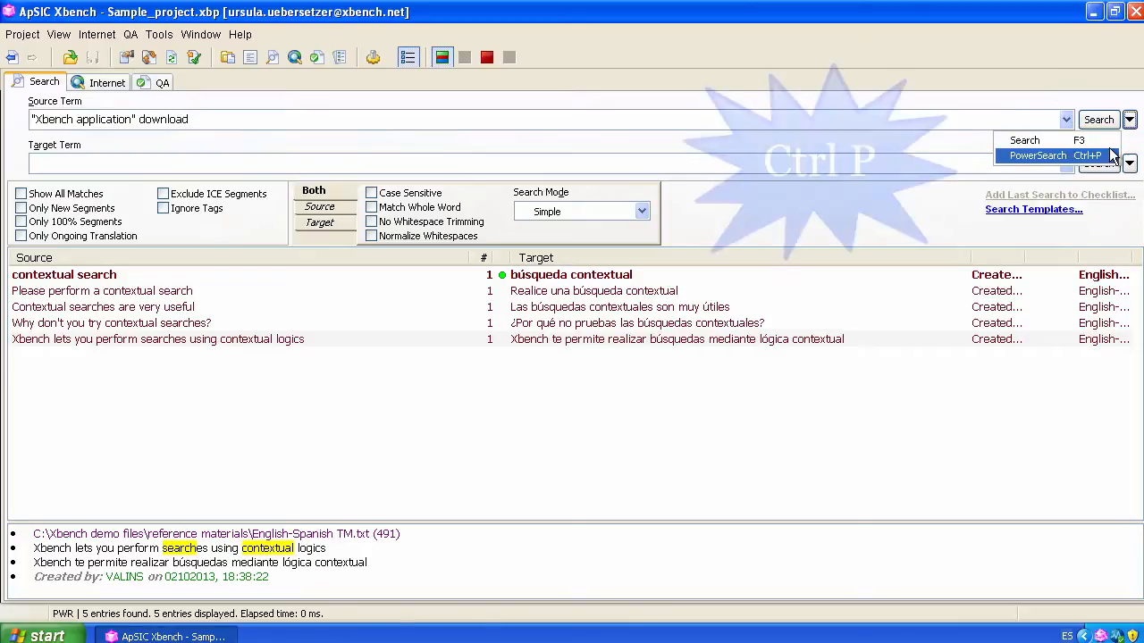
left_click(1036, 156)
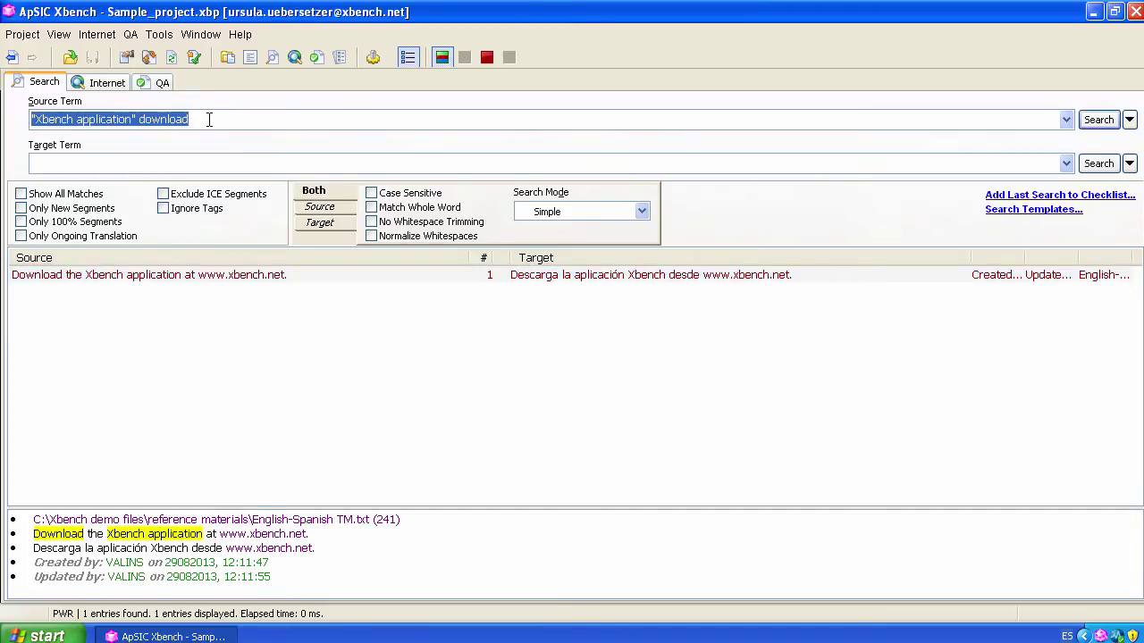
Search source term 'xbench -version', first as a simple search, then as a PowerSearch excluding 'version'
type("xbench v")
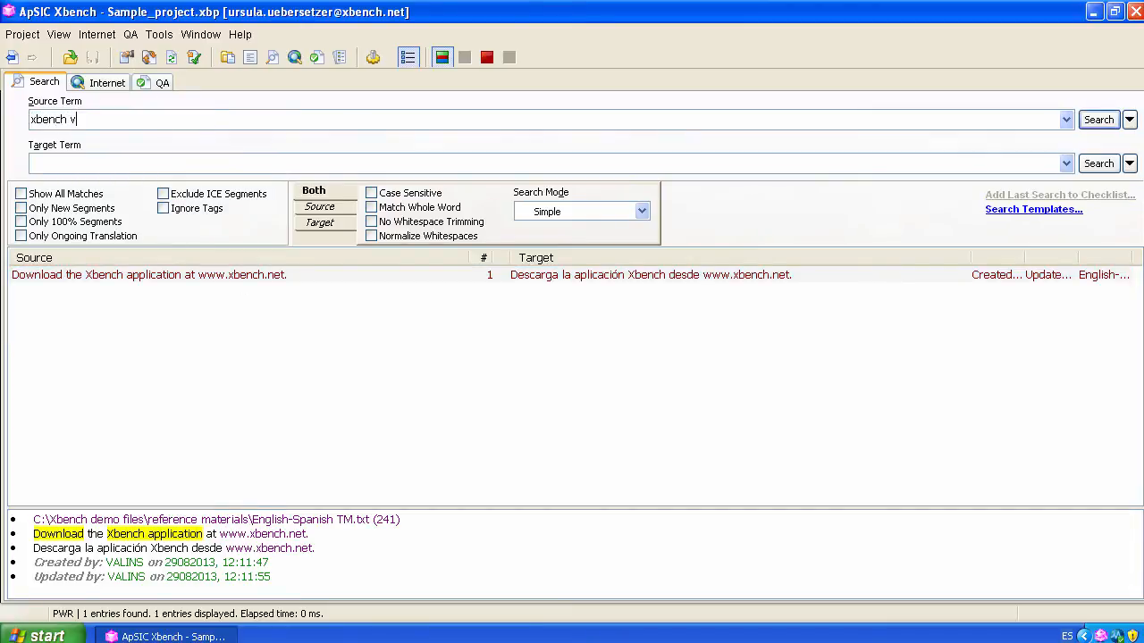
type("ersion")
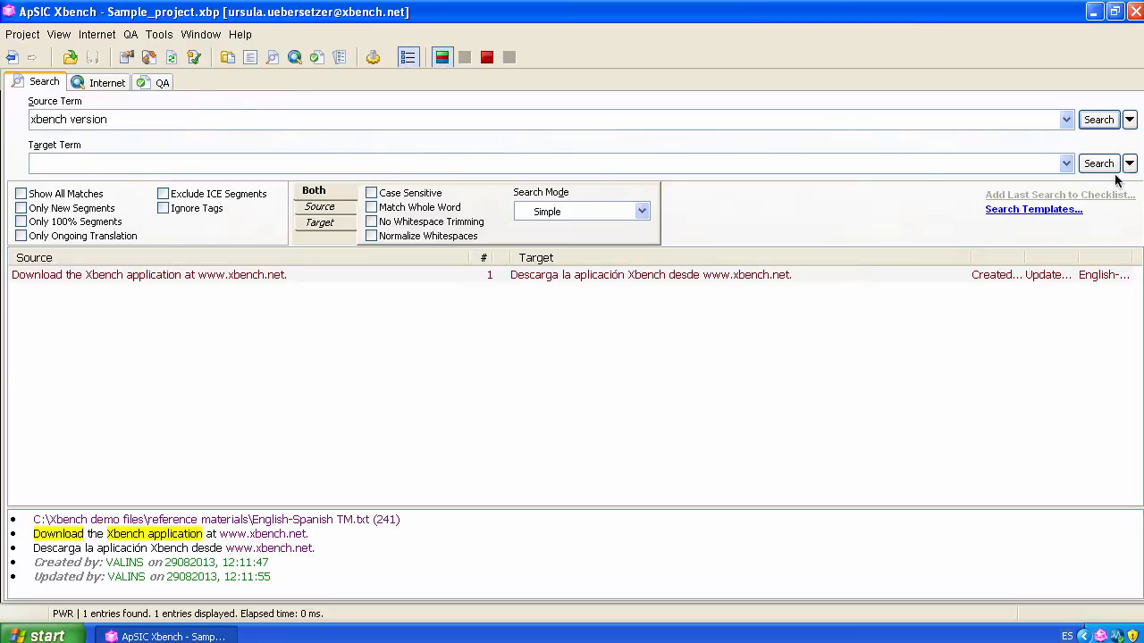
left_click(1098, 119)
type("-")
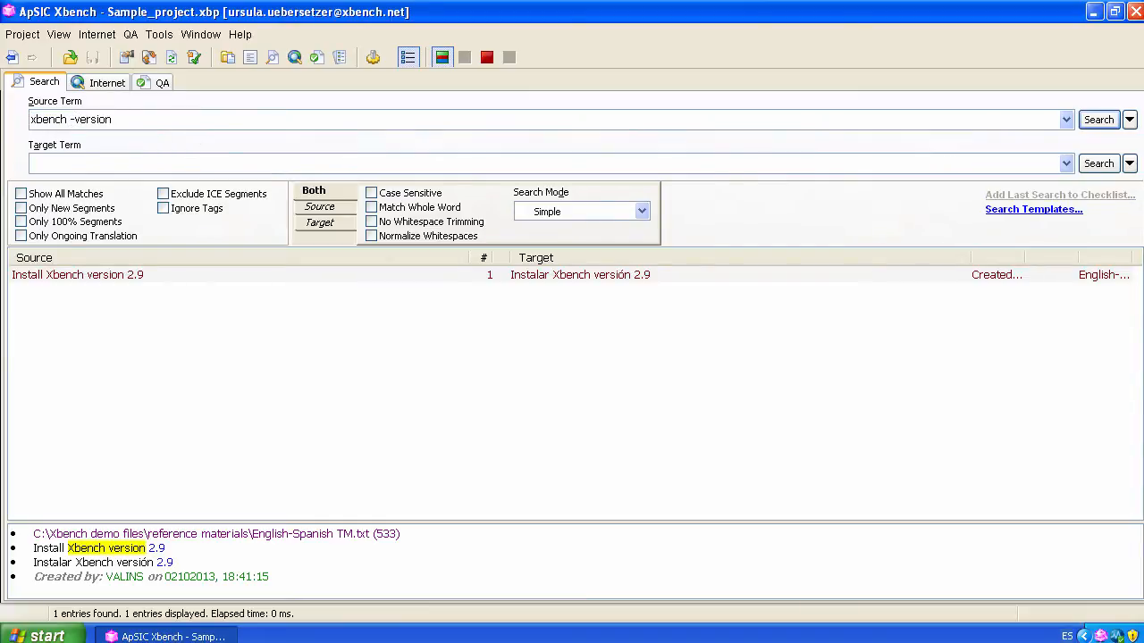
left_click(1129, 119)
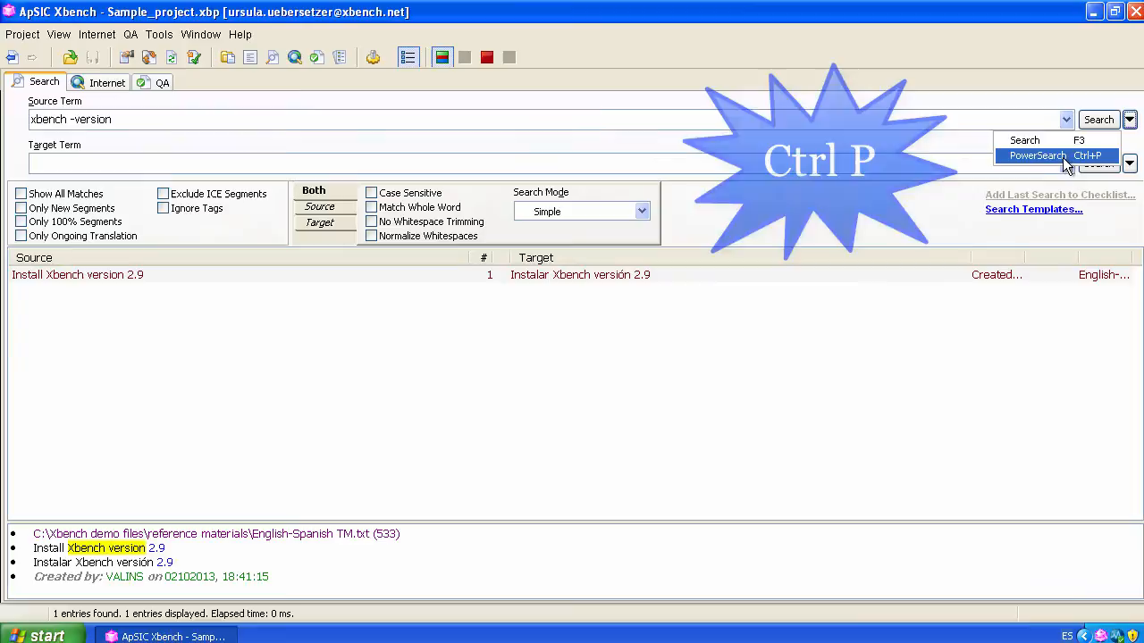
left_click(1036, 155)
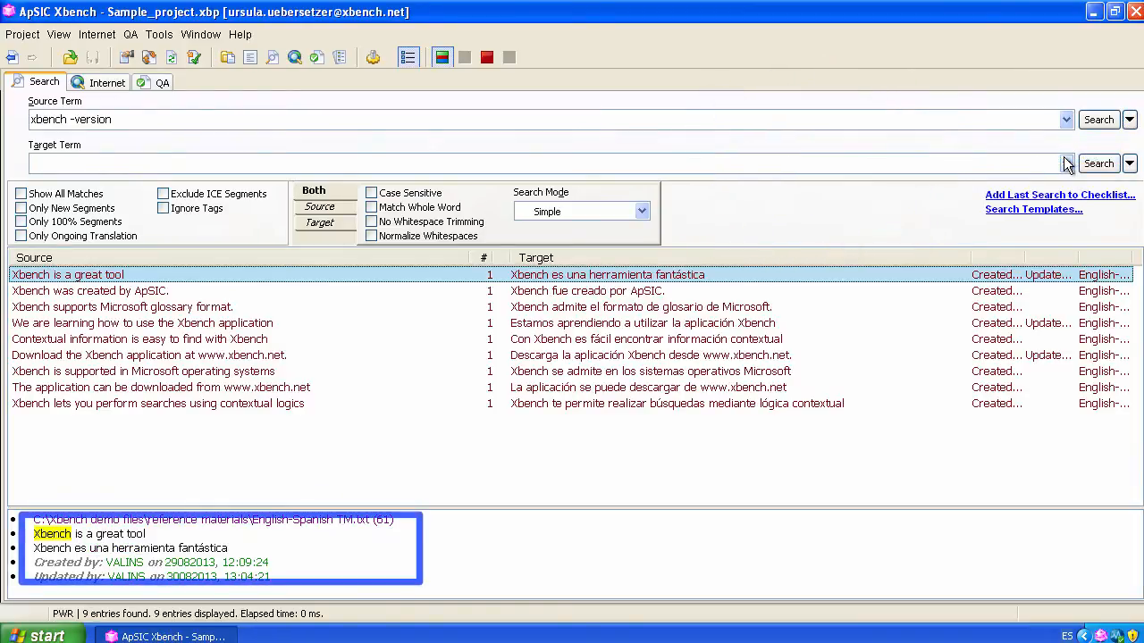
Review details of the ApSIC, contextual information, Microsoft operating systems and contextual logics entries
left_click(90, 290)
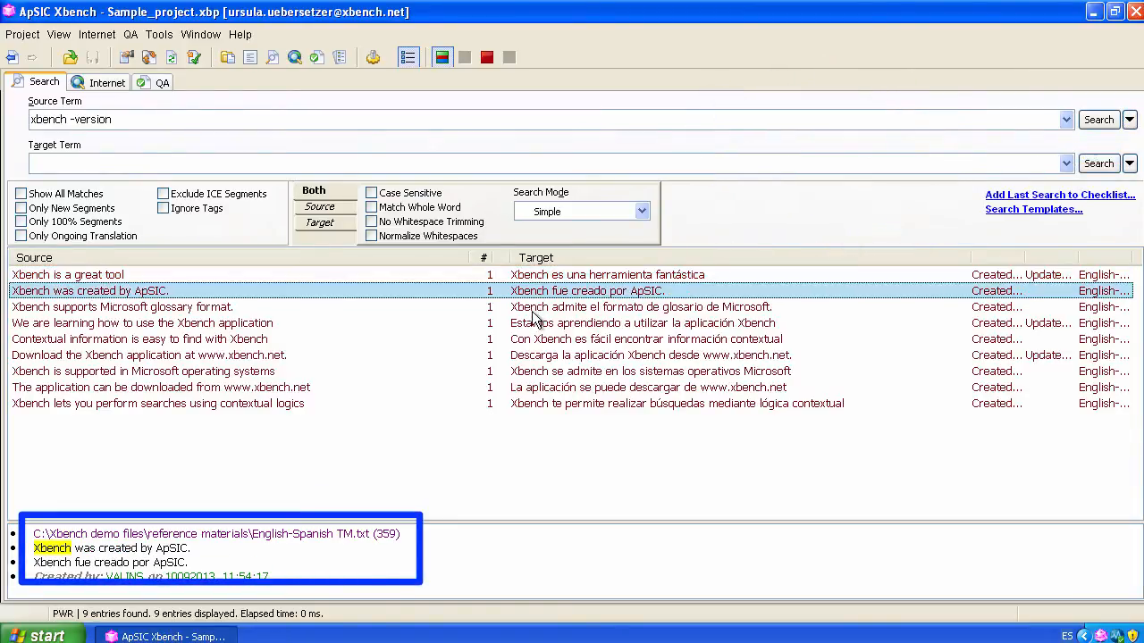
left_click(138, 339)
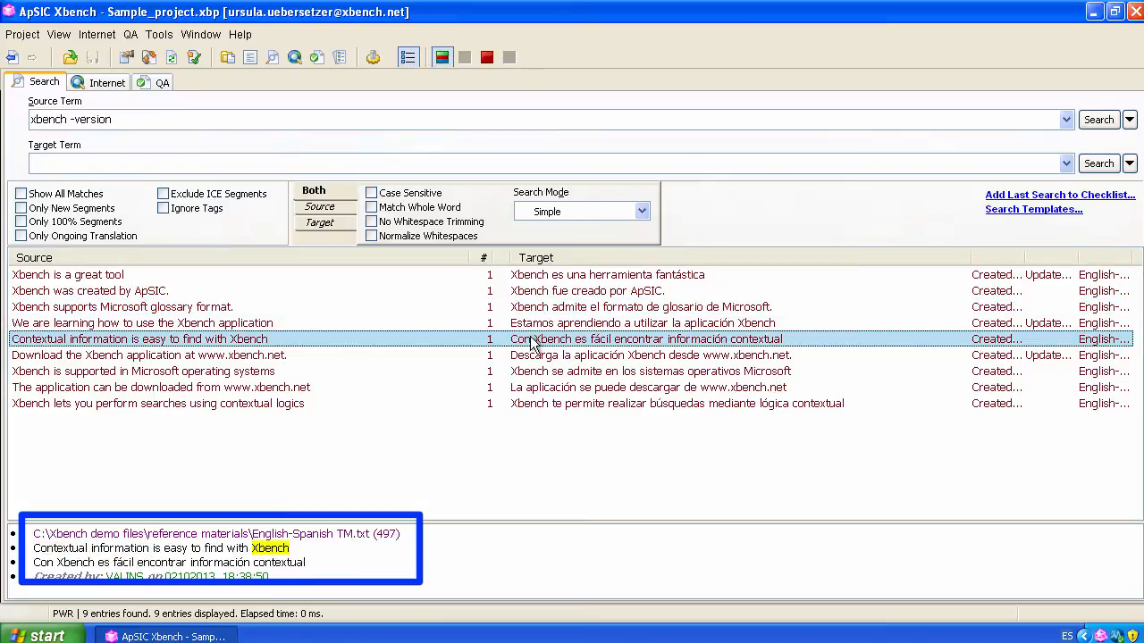
left_click(143, 371)
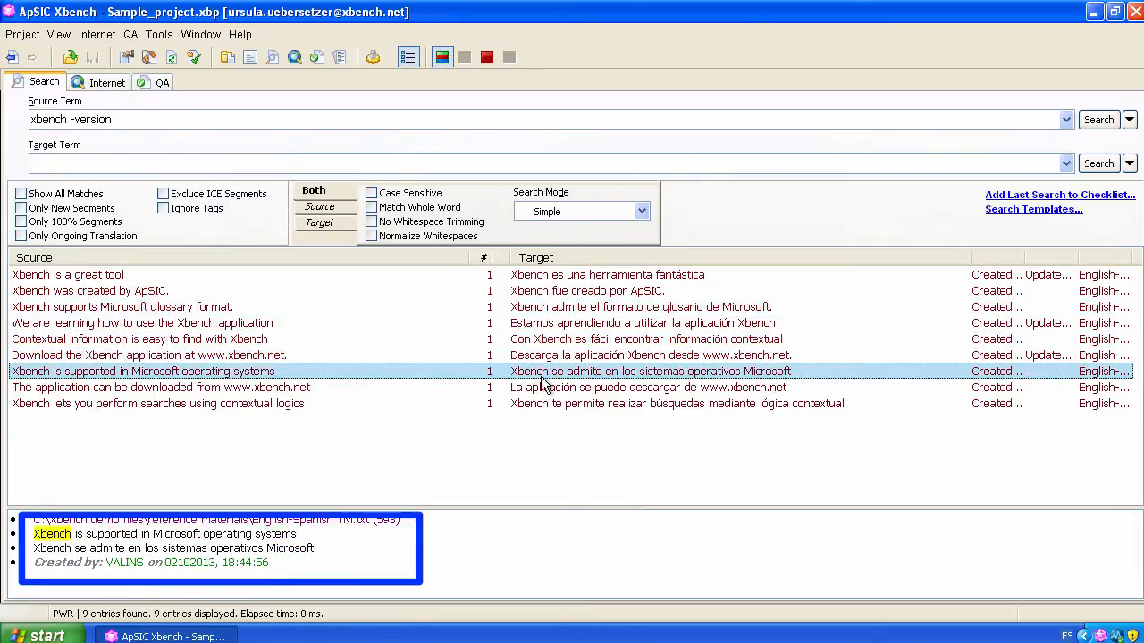
left_click(157, 403)
type("a")
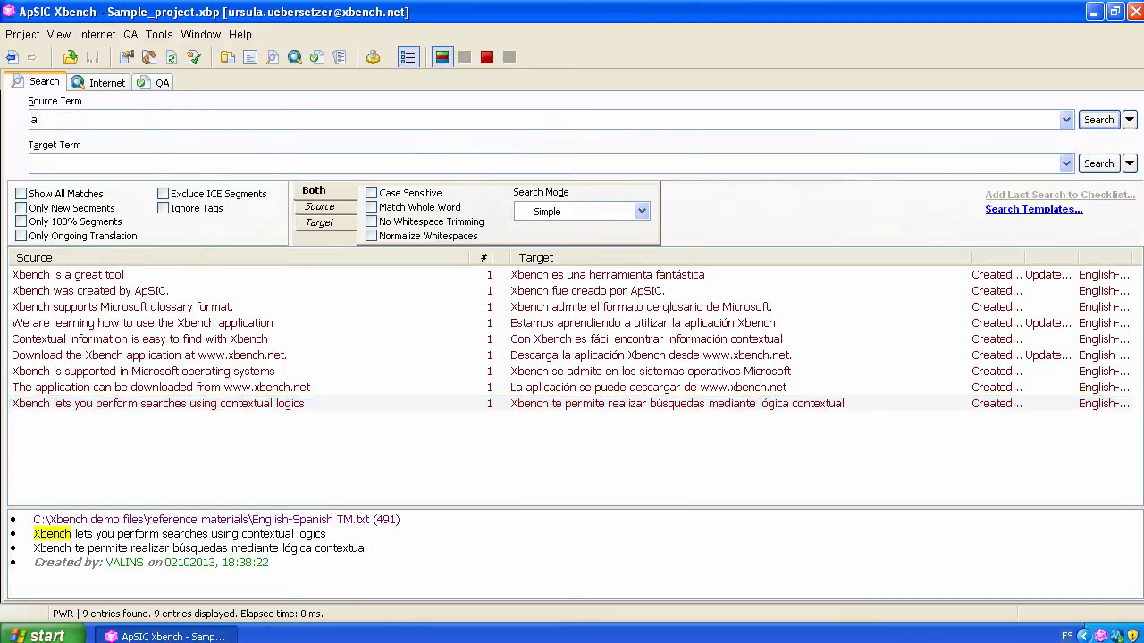
PowerSearch source 'application' with target '-Xbench', returning 241 entries whose translations lack Xbench
type("pplication")
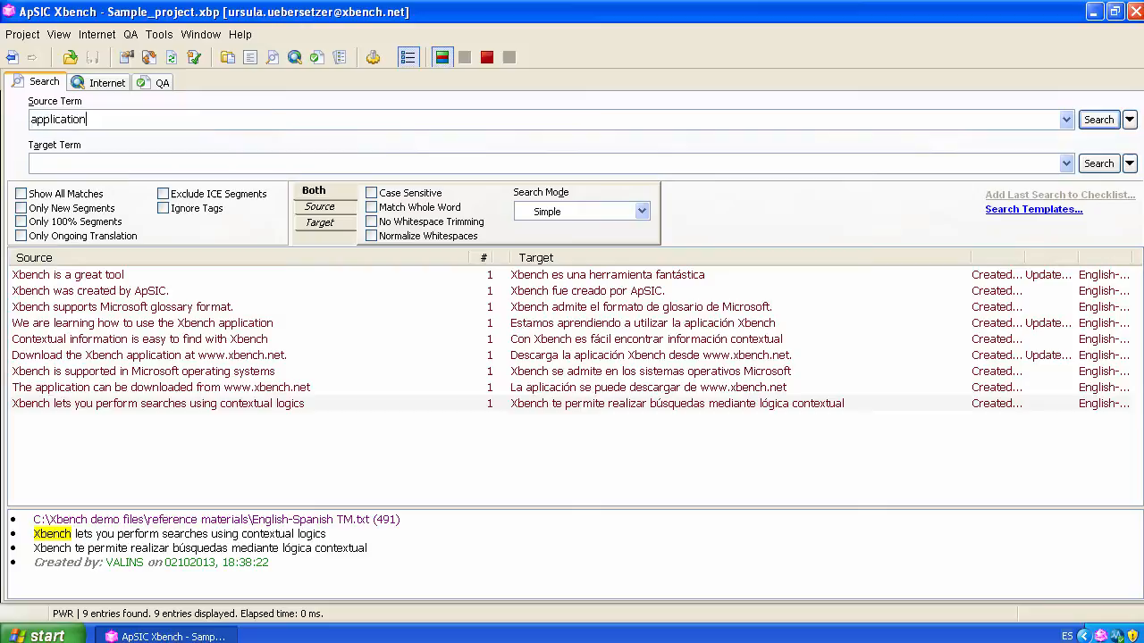
type("X")
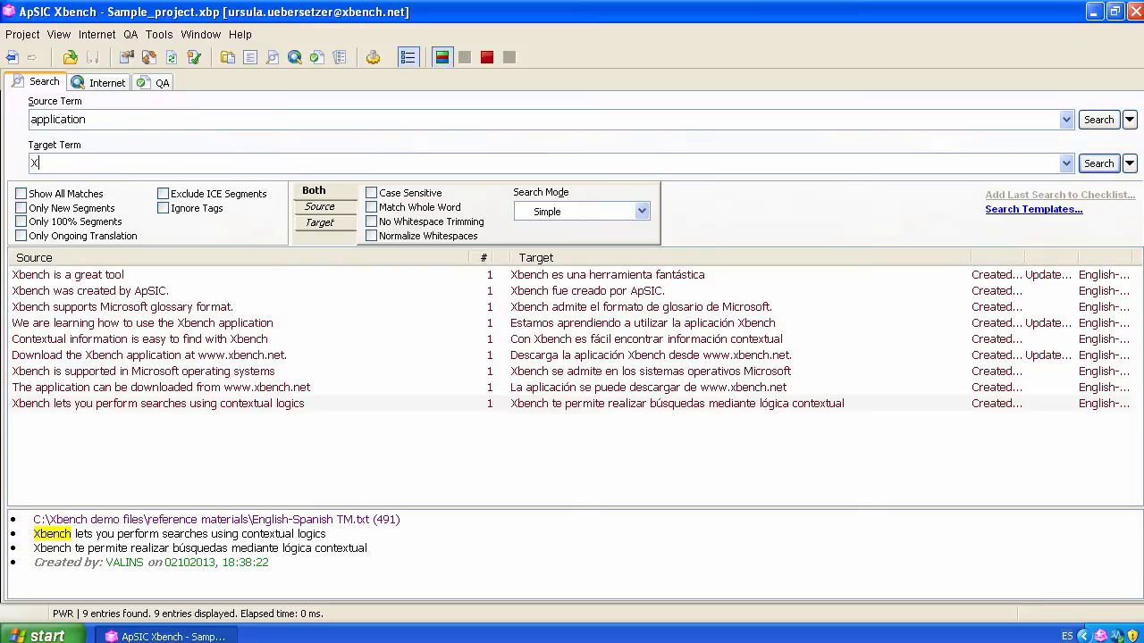
type("bench")
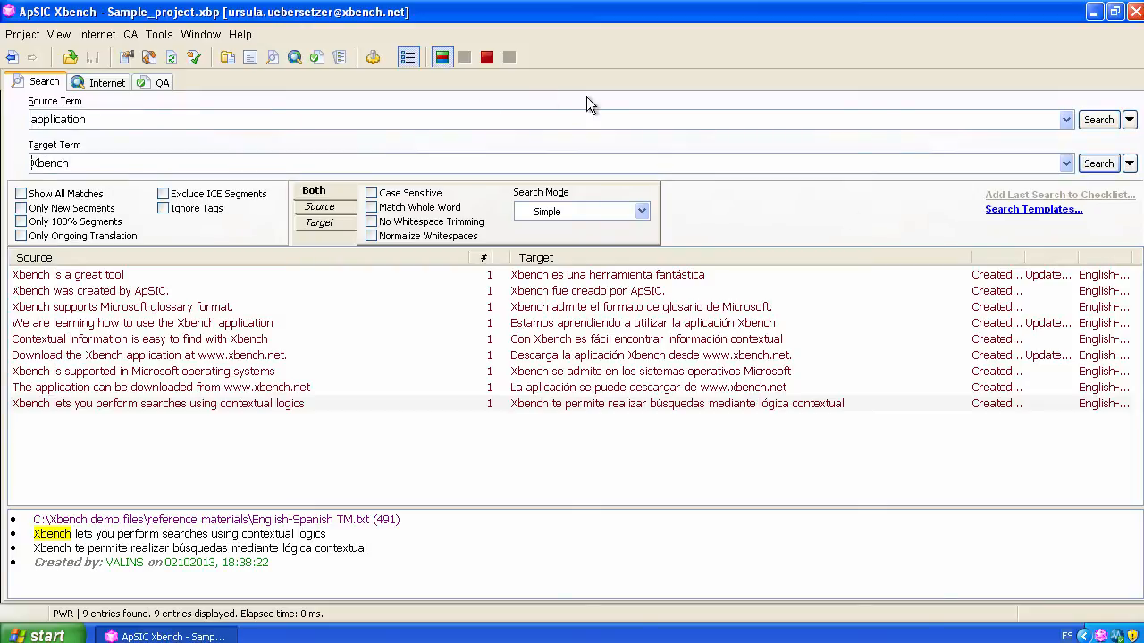
left_click(1098, 119)
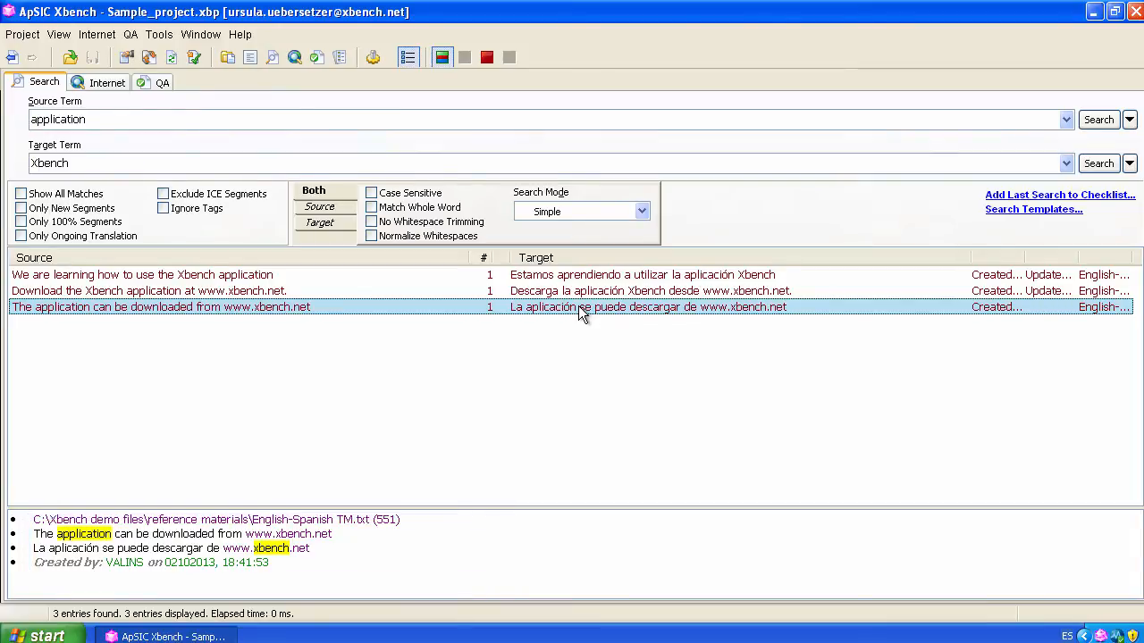
mouse_move(183, 171)
type("-")
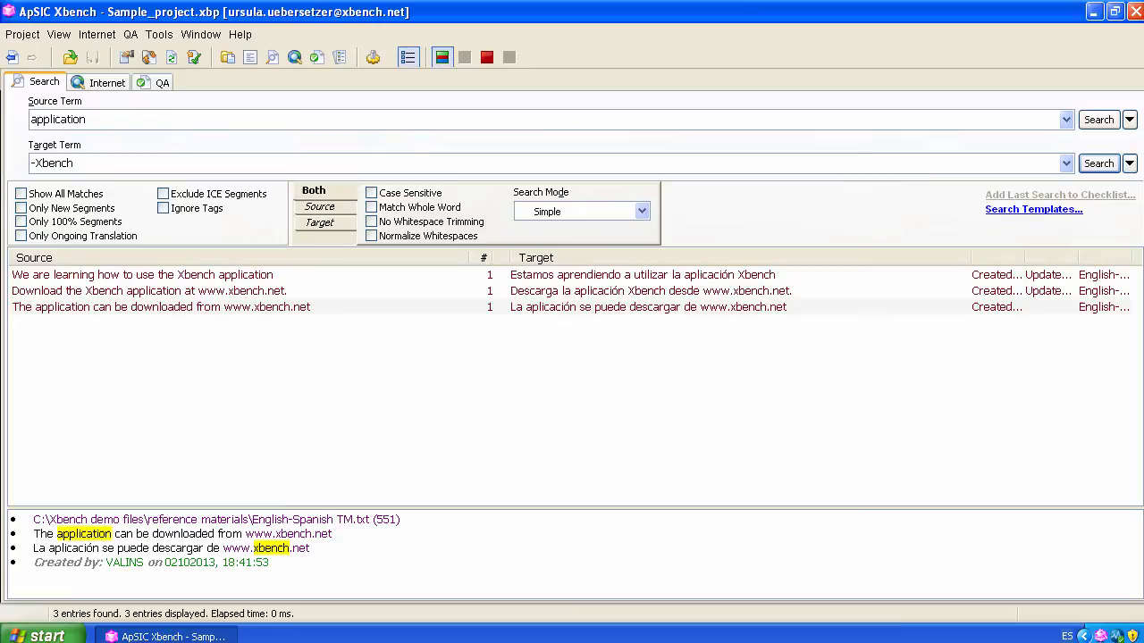
left_click(1129, 119)
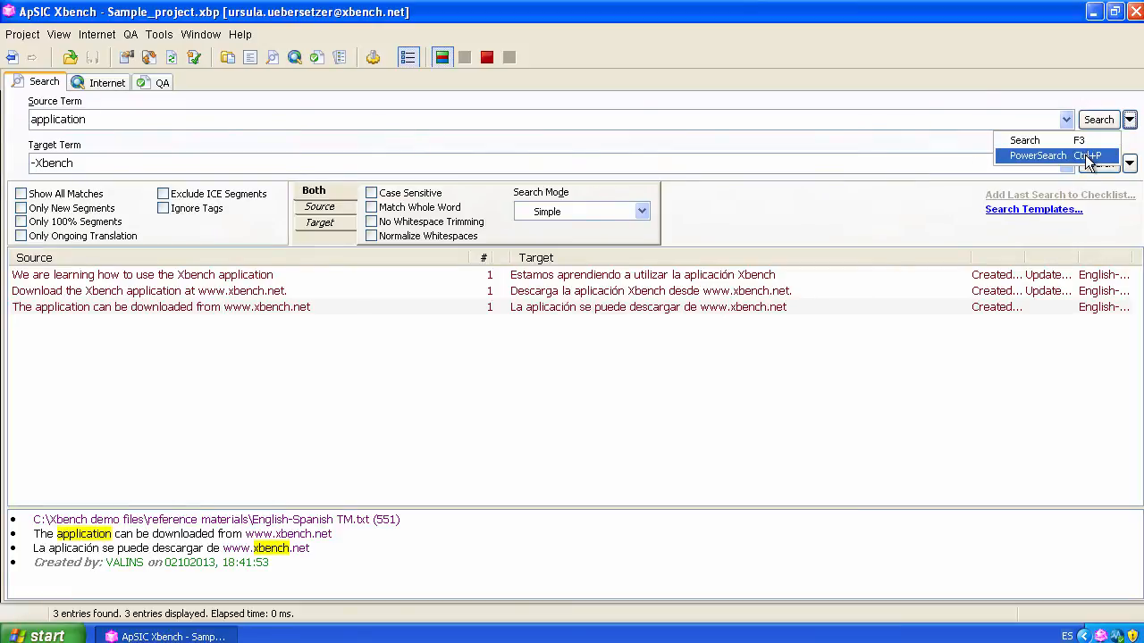
left_click(1038, 155)
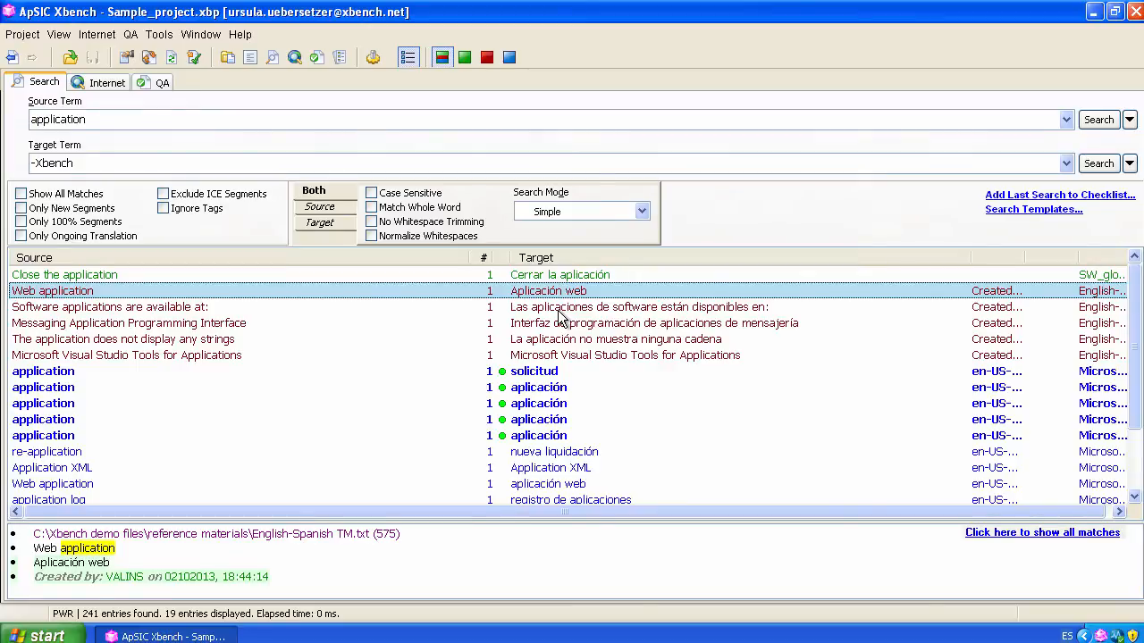
Review details of the Visual Studio Tools and 'Close the application' entries
left_click(108, 307)
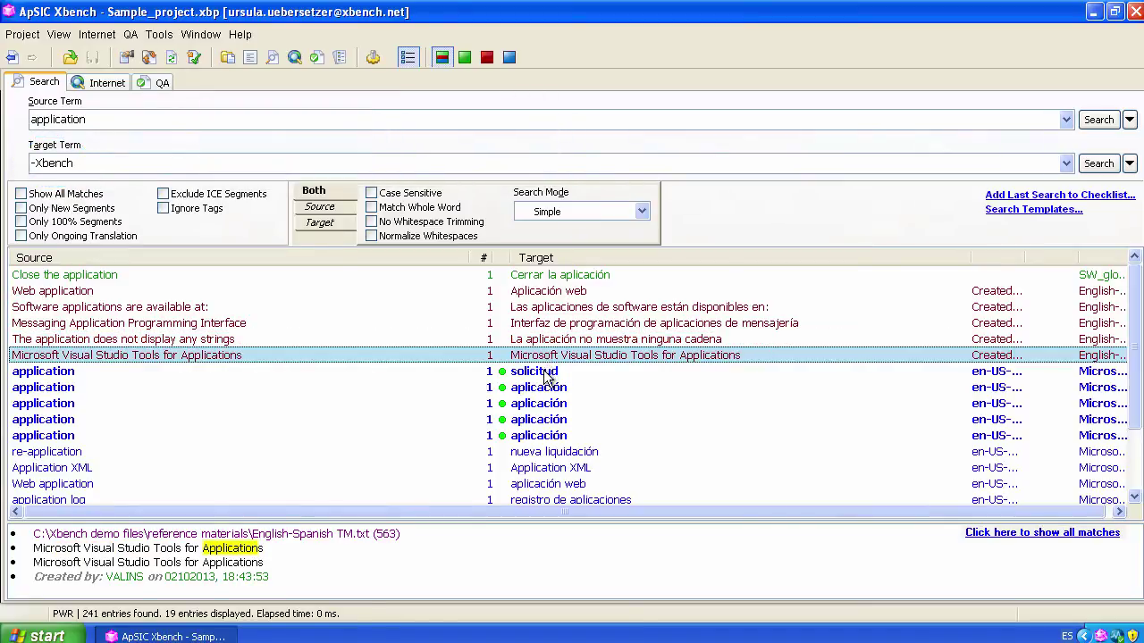
left_click(43, 387)
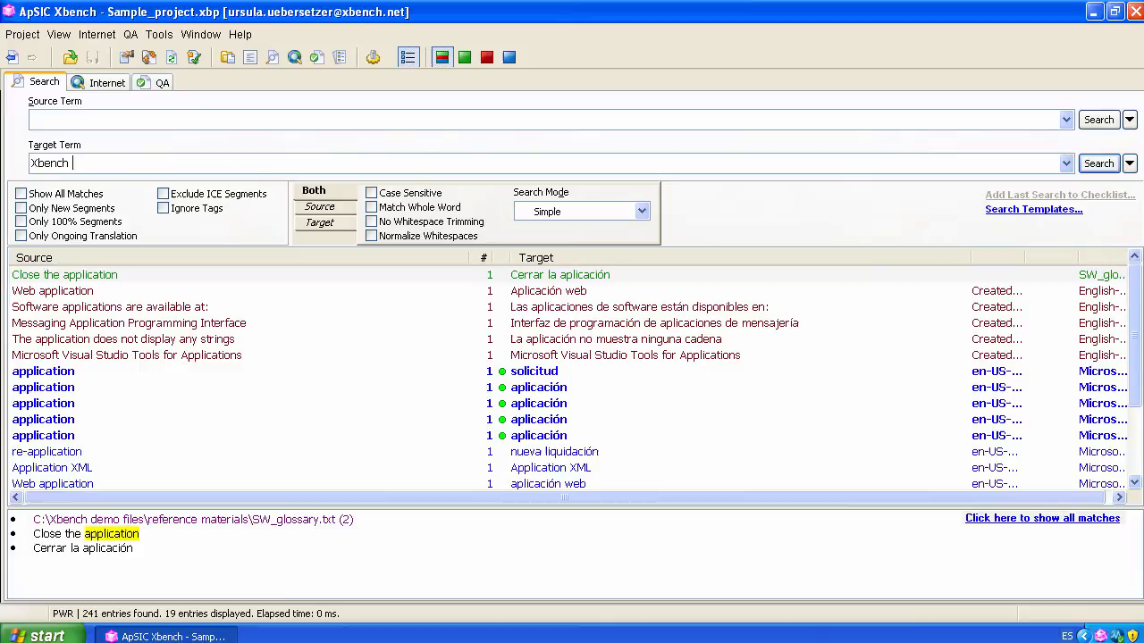
PowerSearch target '"Xbench" or "Microsoft"' for 402 entries and inspect the download and Microsoft glossary format entries
type("Microsoft")
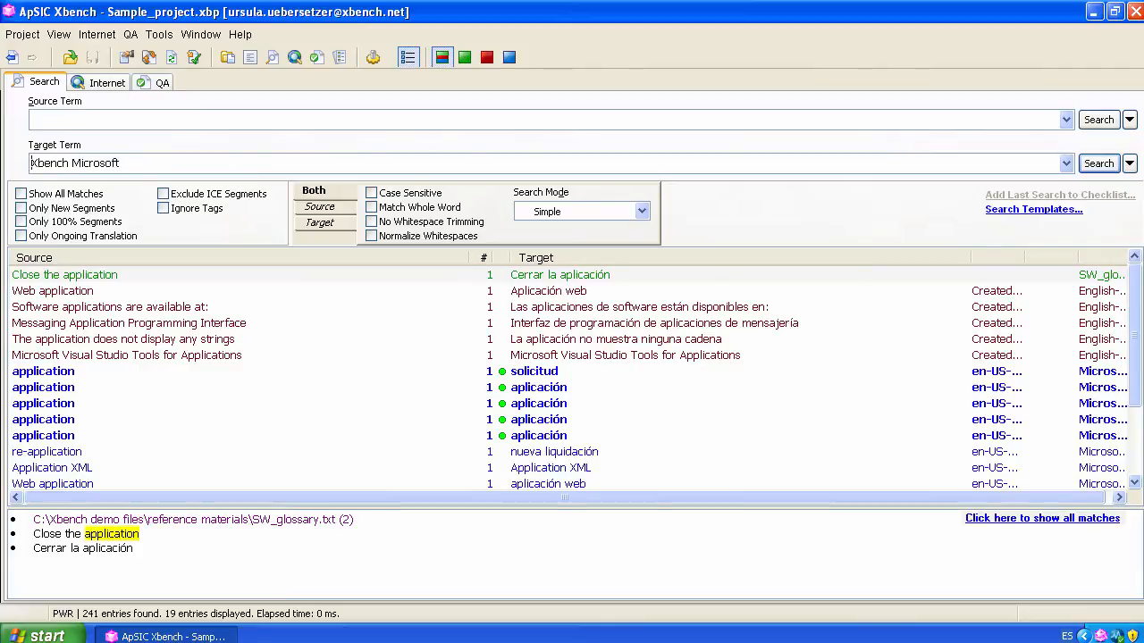
type("\"Xbench\" \"Microsoft\"")
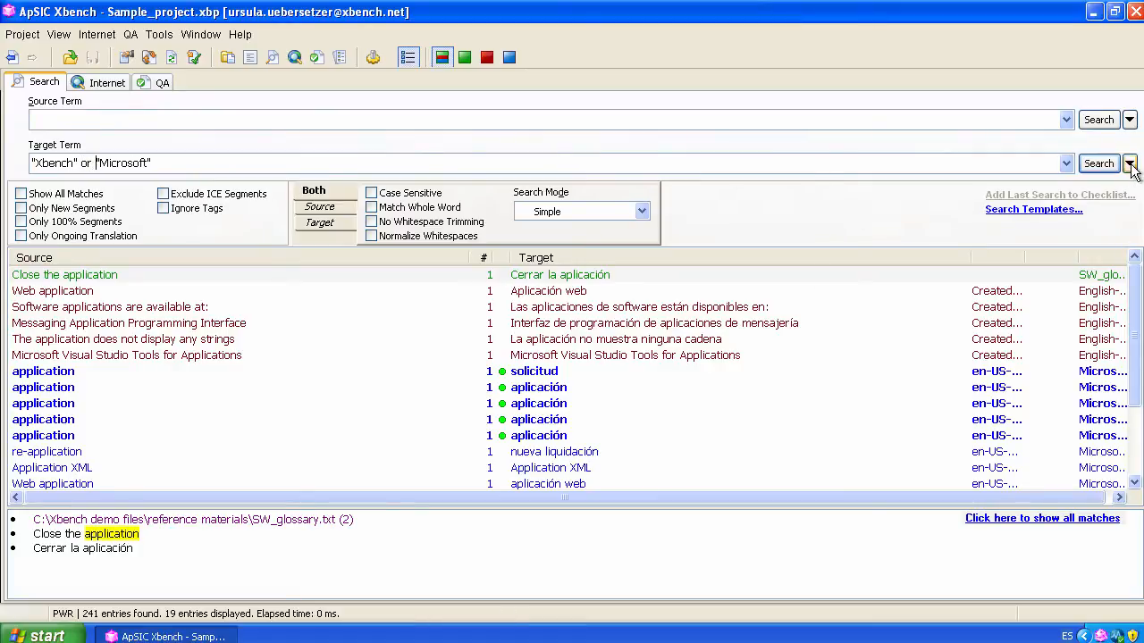
left_click(1098, 163)
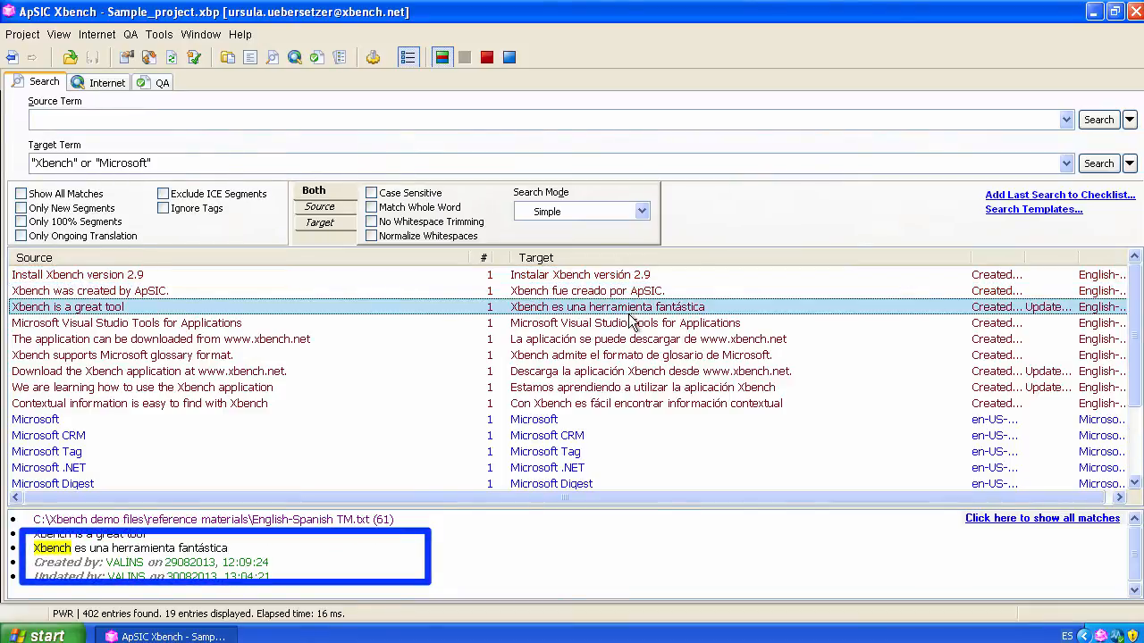
left_click(159, 338)
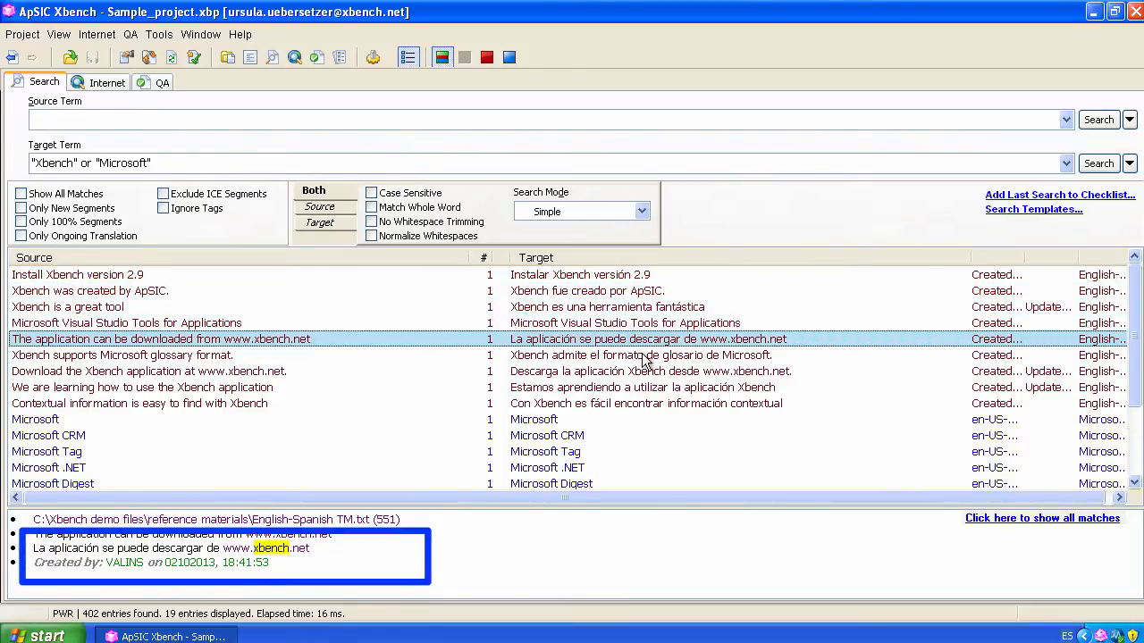
left_click(121, 355)
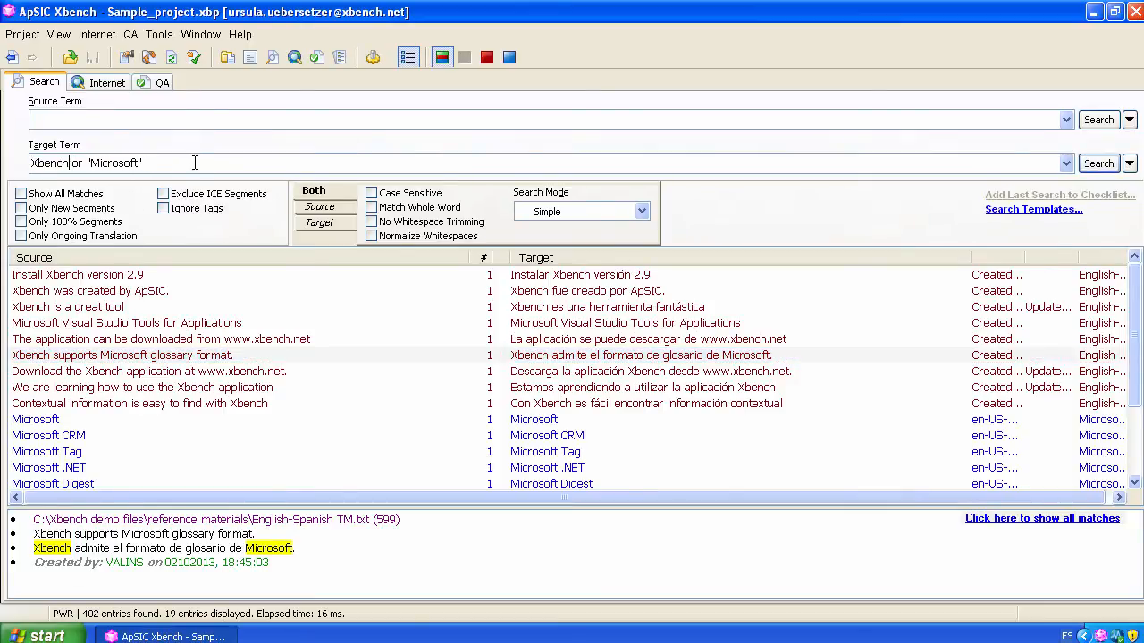
PowerSearch target 'Xbench Microsoft' requiring both words in the translation
type("Xbench Microsoft")
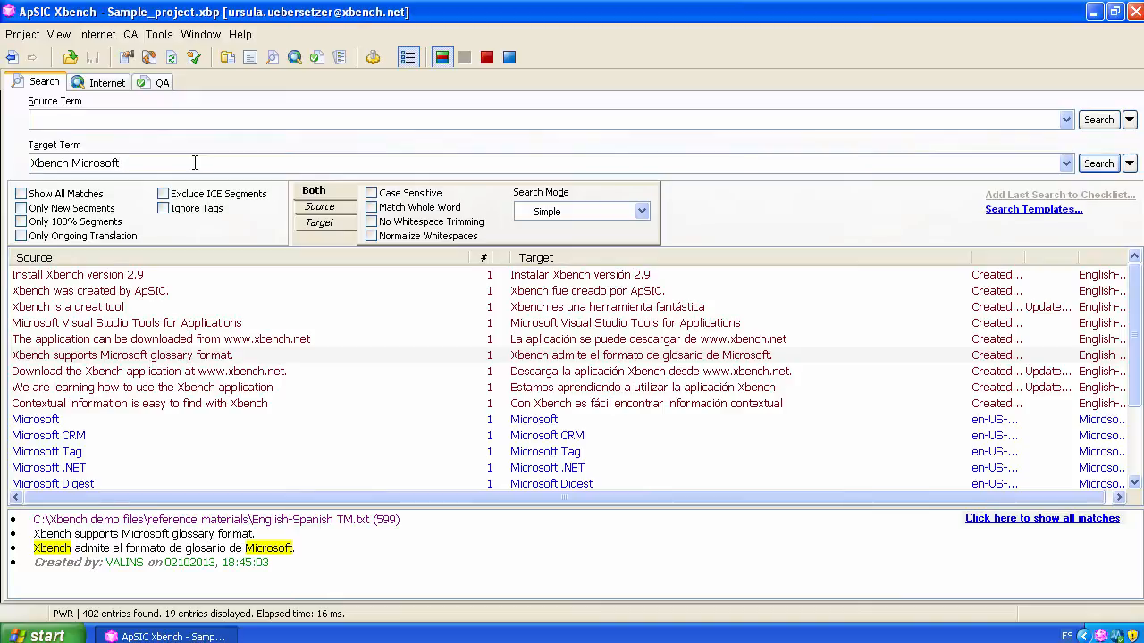
left_click(1129, 162)
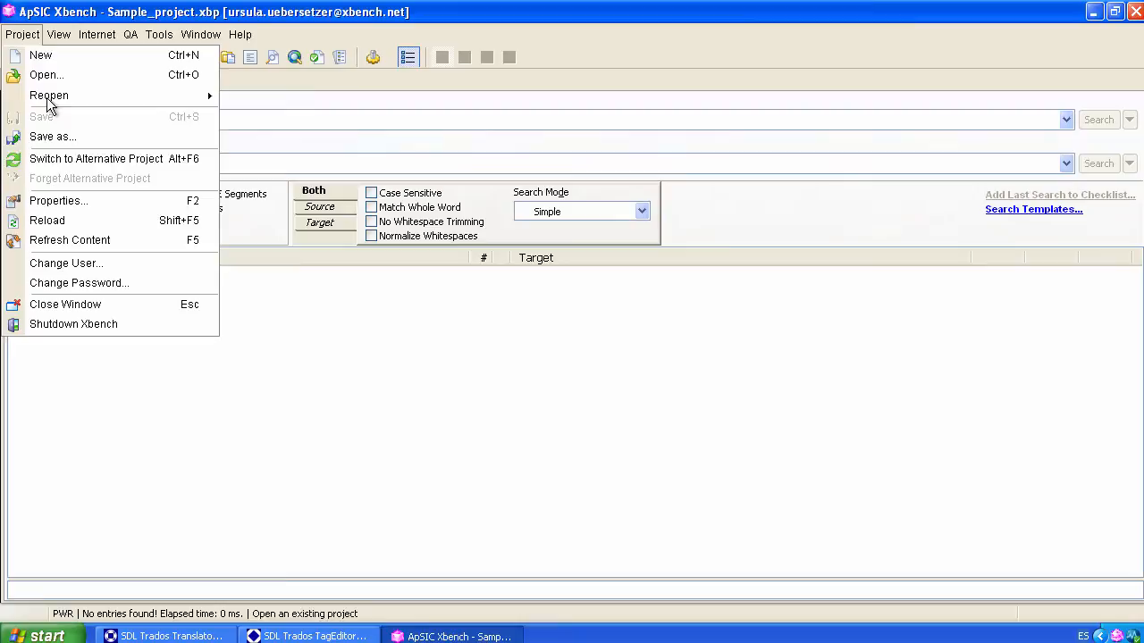
Check the glossary list in Project Properties and confirm with OK to reload Sample_project.xbp
left_click(58, 200)
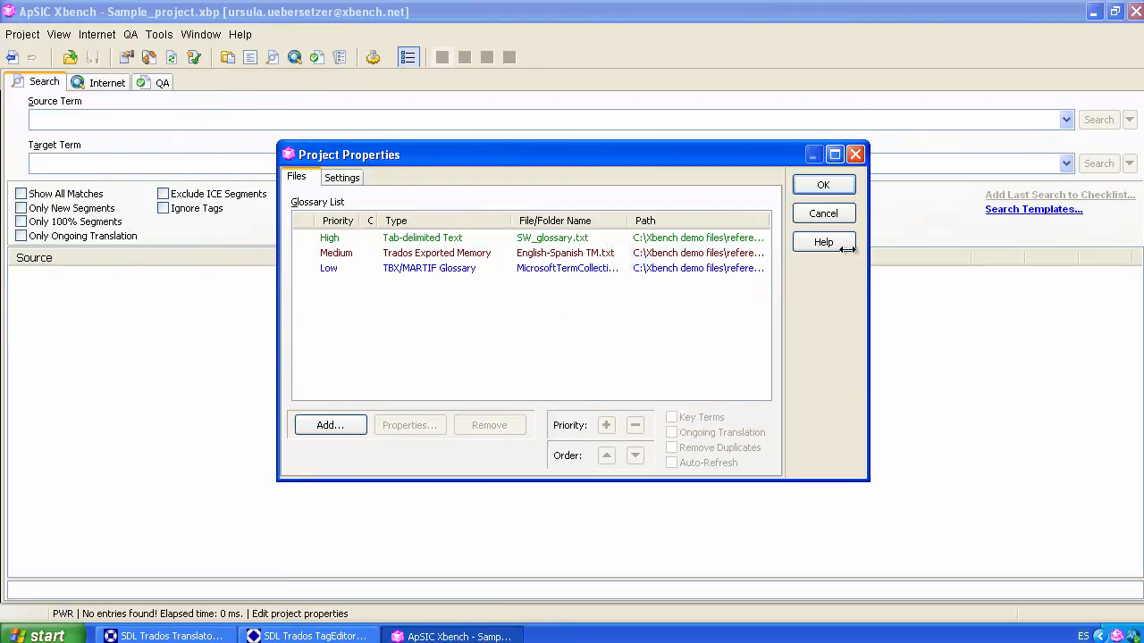
left_click(821, 184)
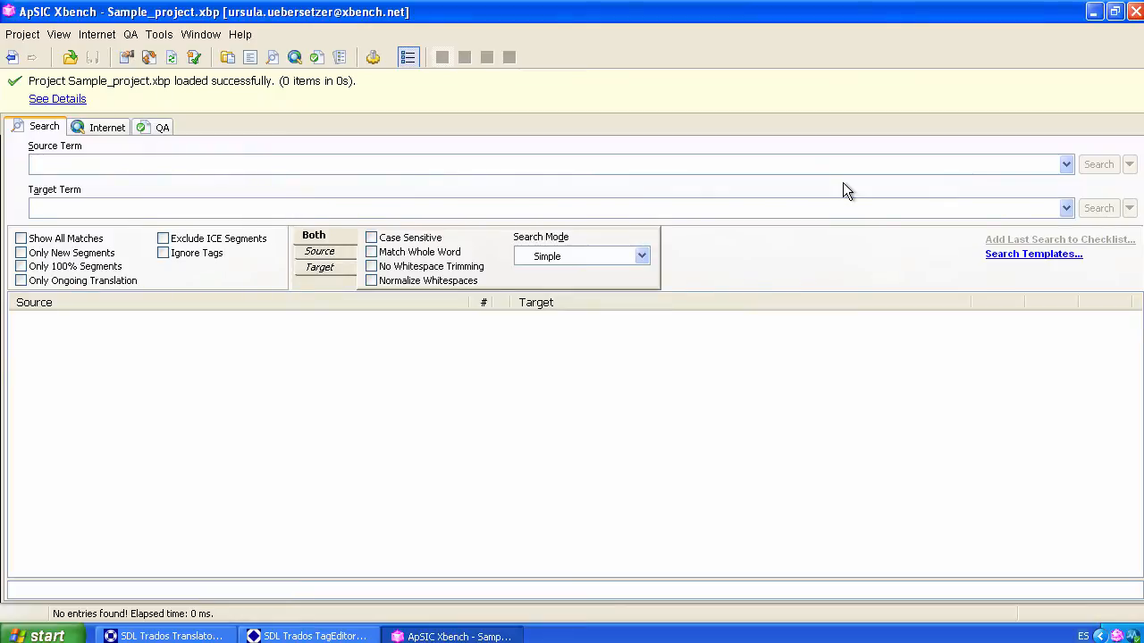
mouse_move(1135, 12)
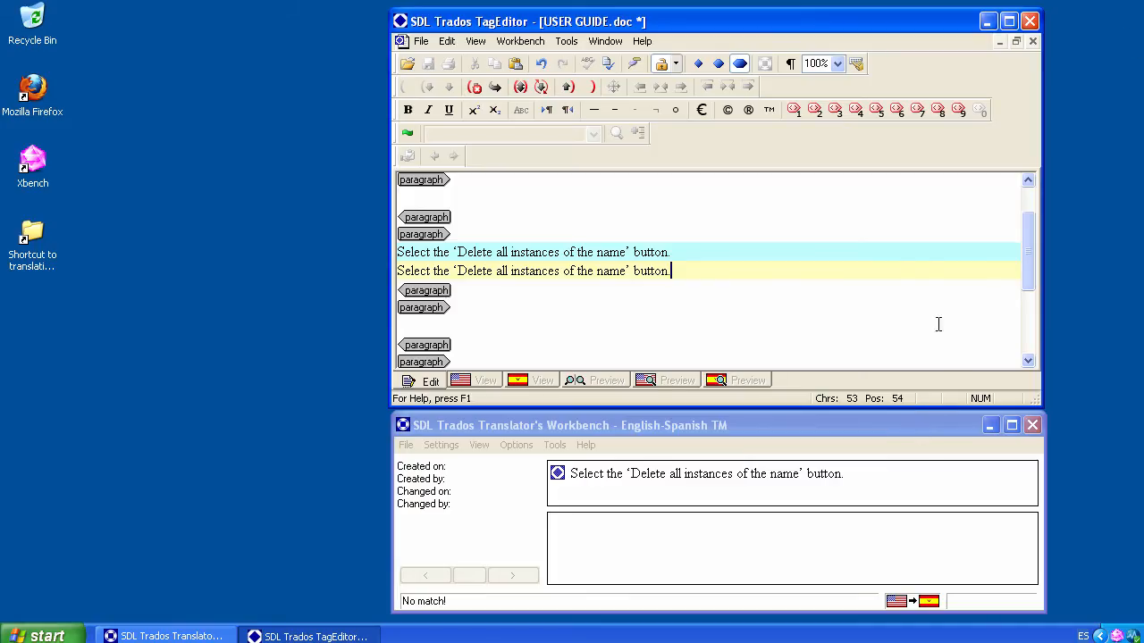
mouse_move(690, 271)
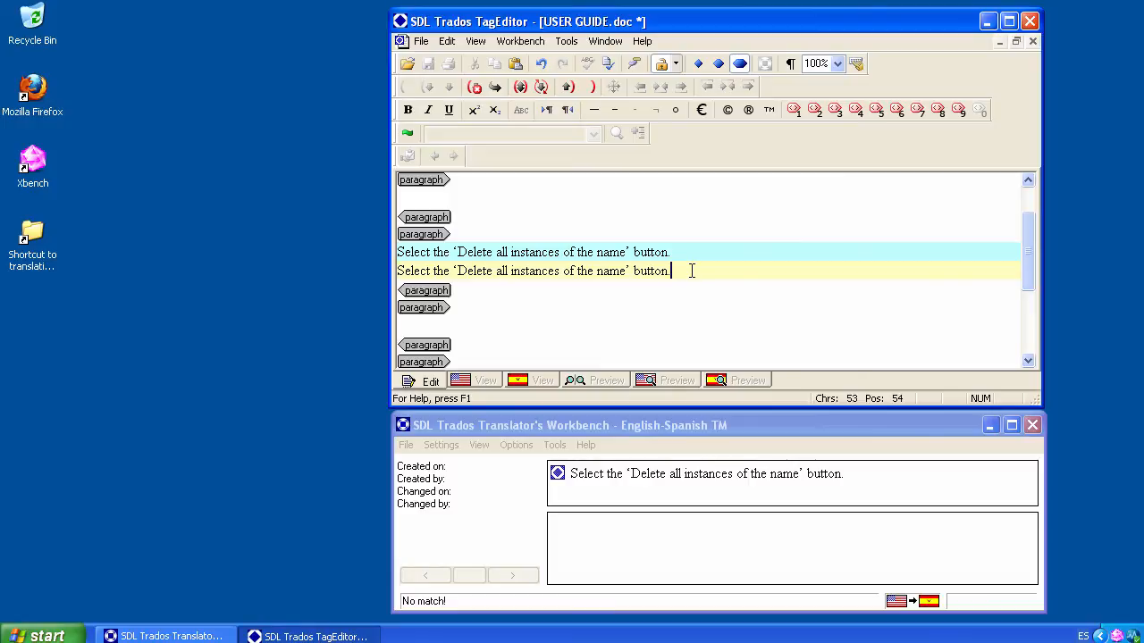
mouse_move(453, 270)
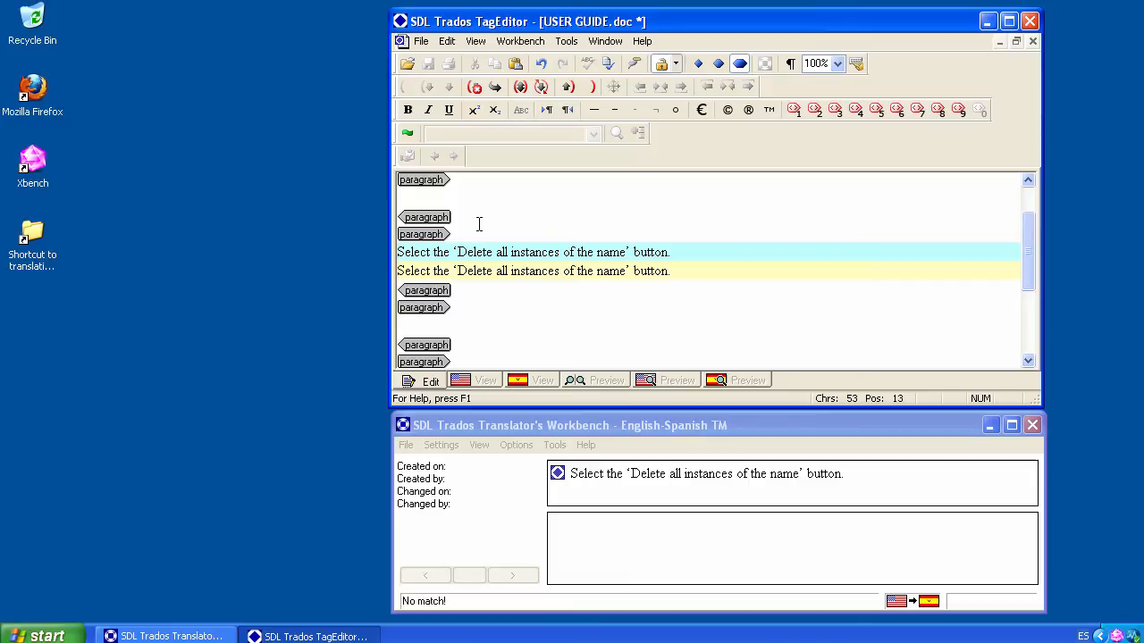
Select 'Delete all instances of the name' in TagEditor and send it to Xbench with Ctrl+Alt+Insert
left_click_drag(456, 271, 625, 271)
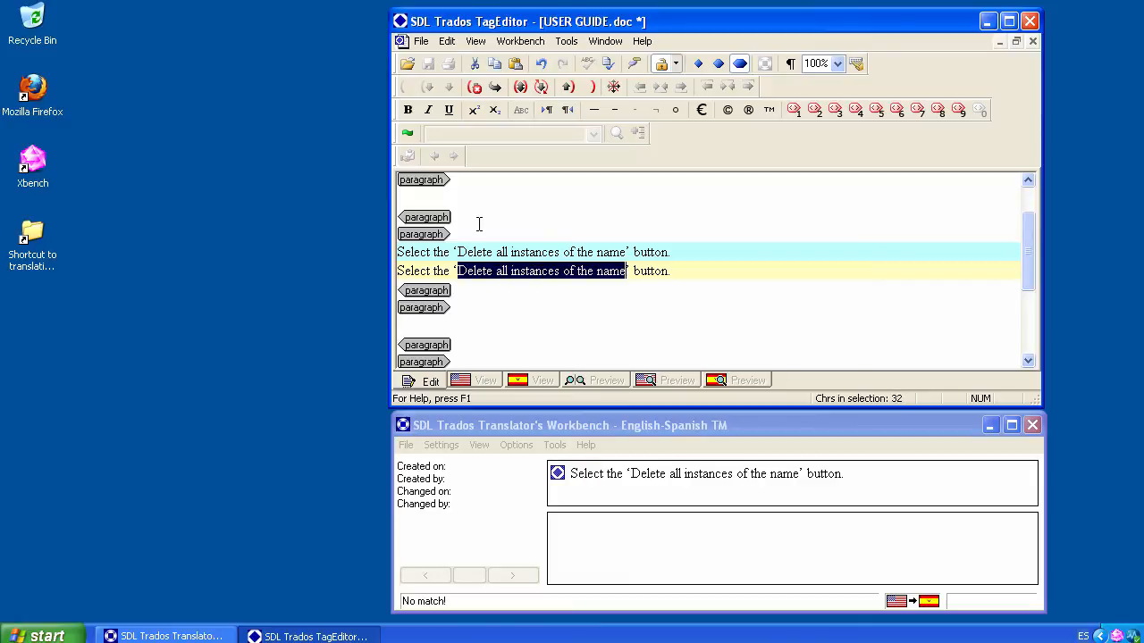
key("ctrl+alt+insert")
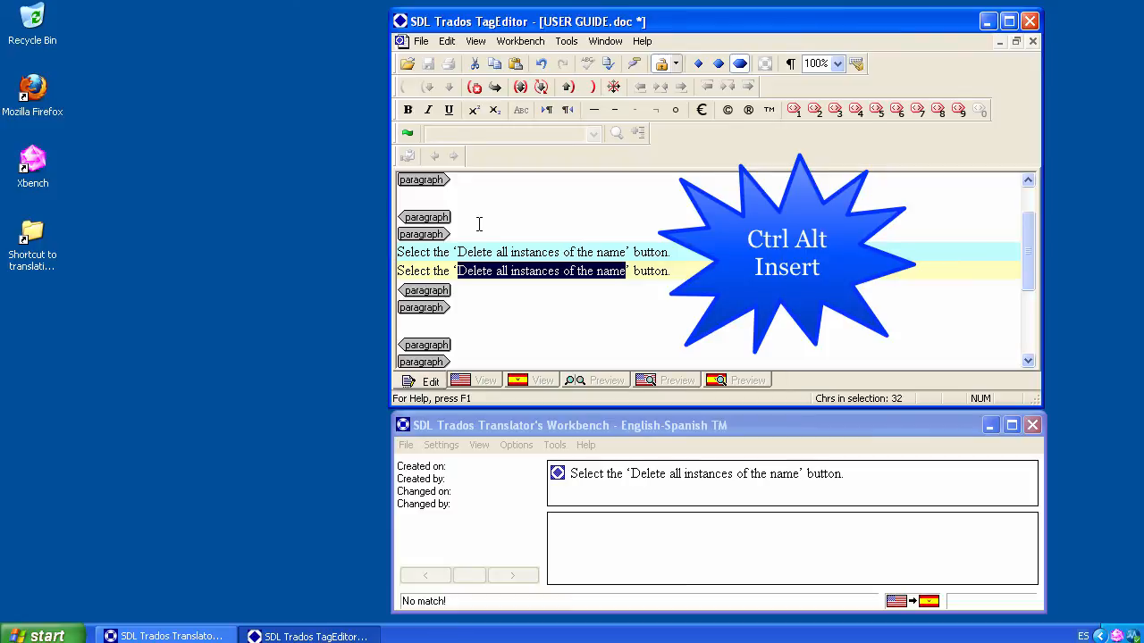
key("ctrl+alt+insert")
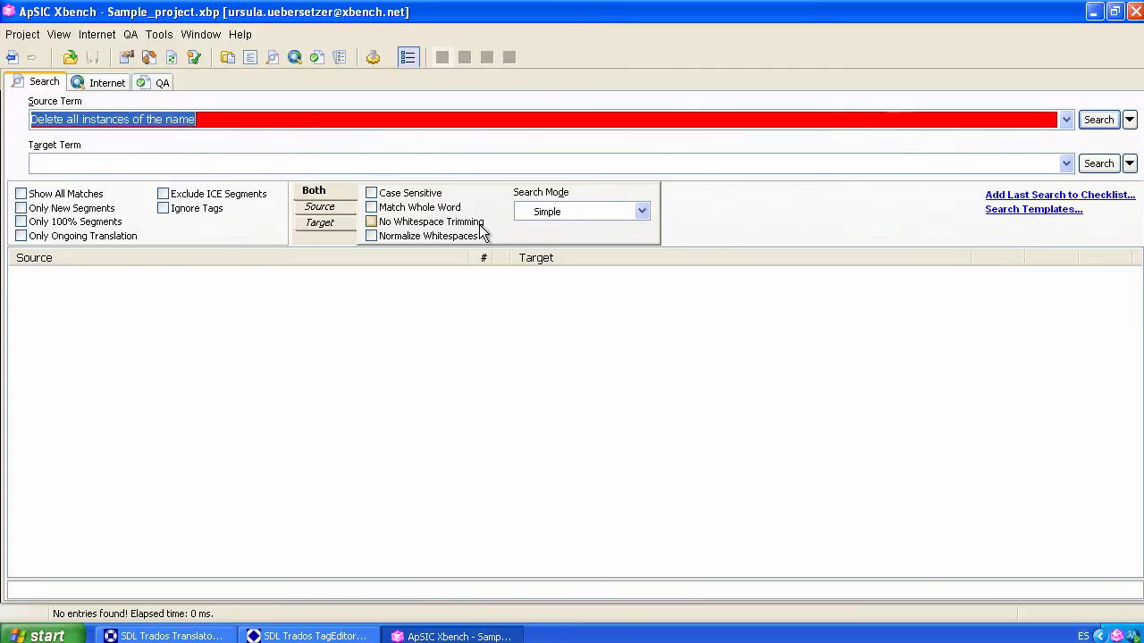
Run a PowerSearch (Ctrl+P) on "Delete all instances of the name", returning the matching glossary entry with its Spanish translation
key("Ctrl+P")
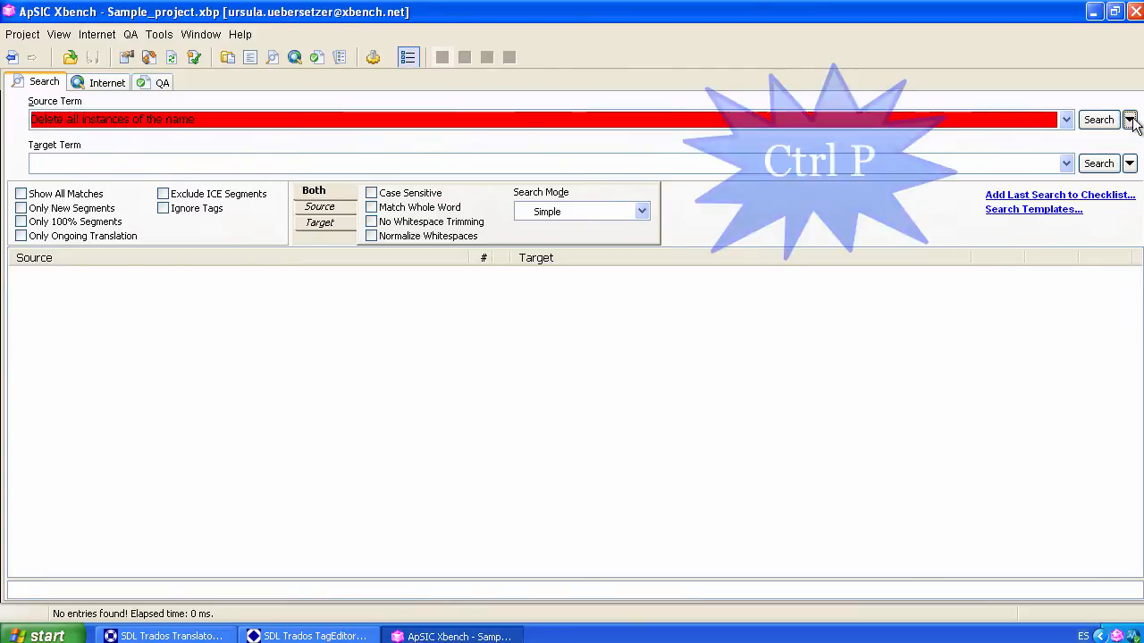
left_click(1129, 119)
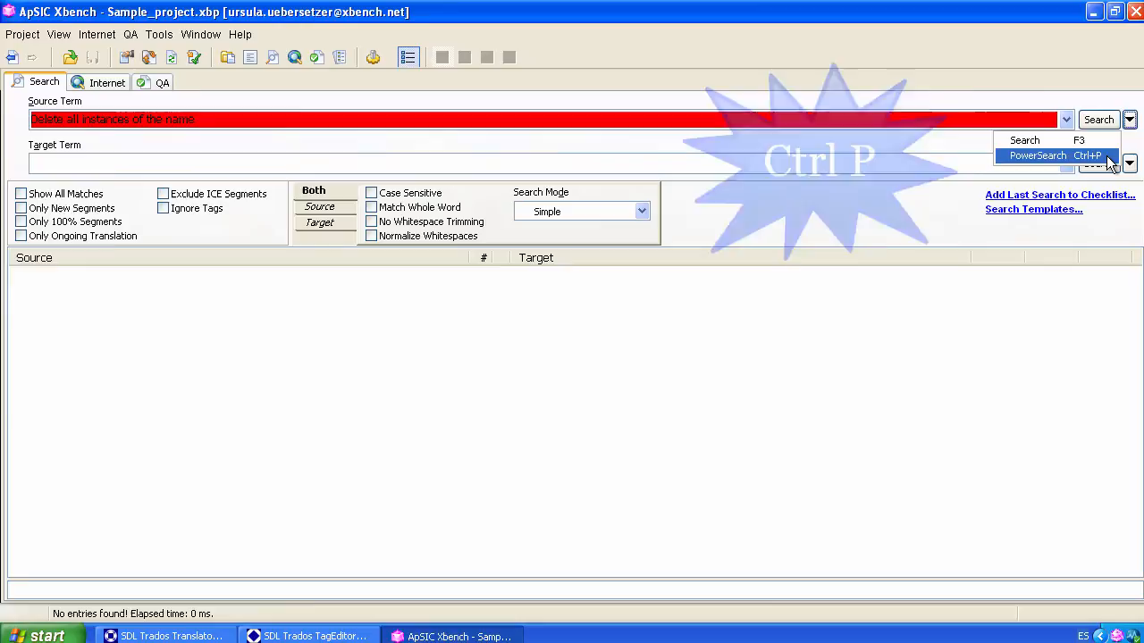
left_click(1038, 155)
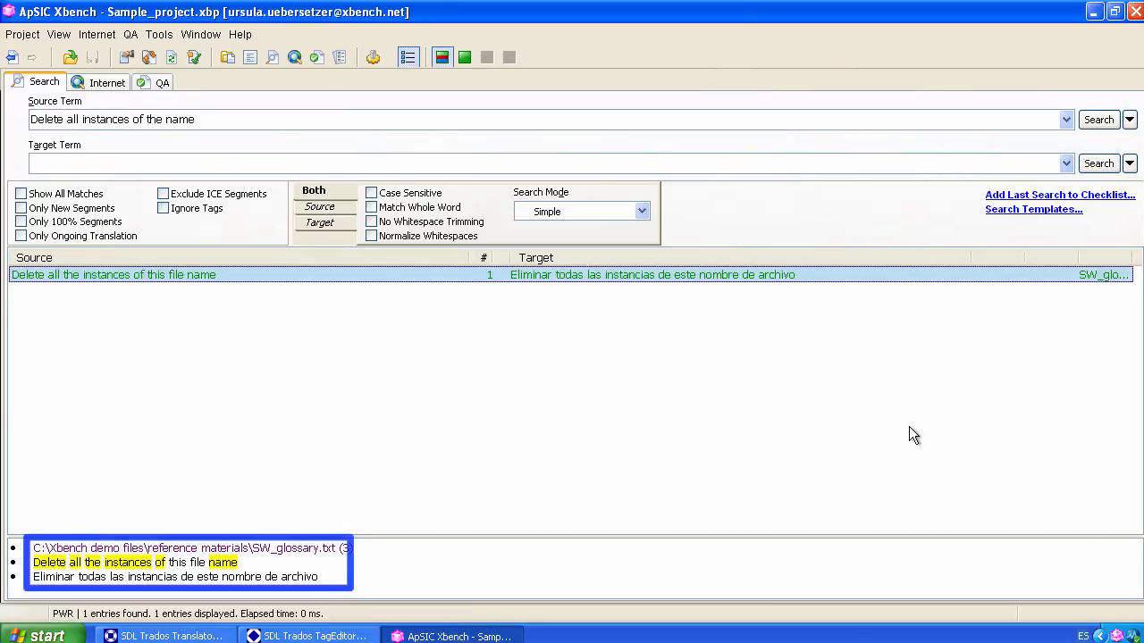